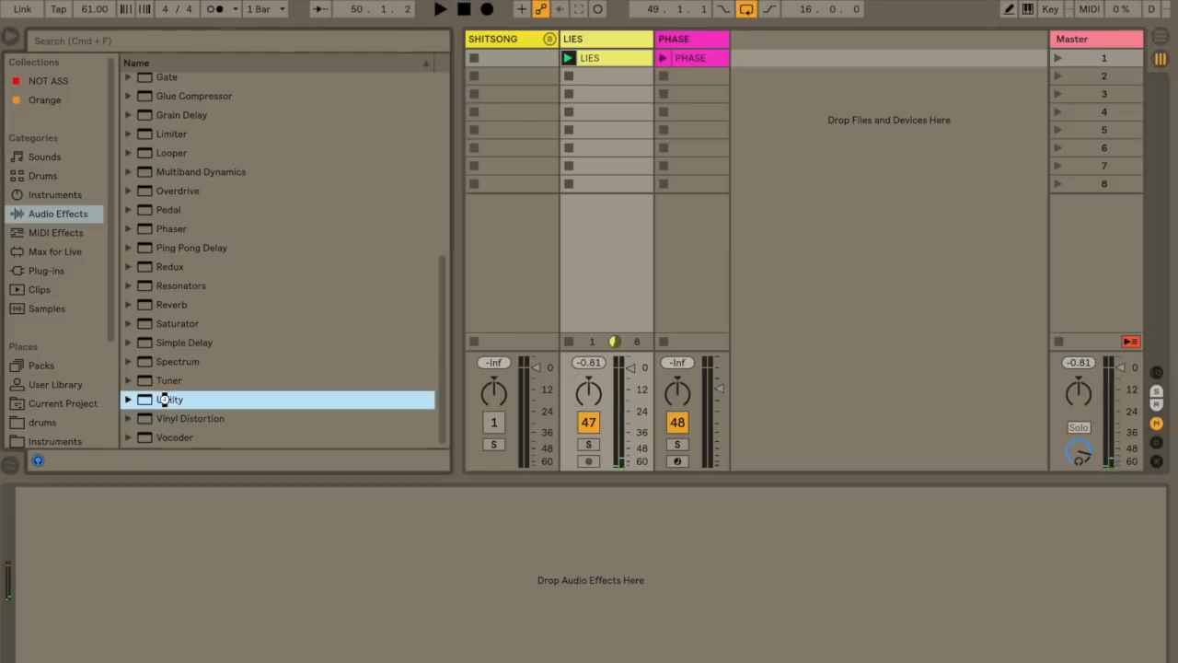
# Add Utility to the LIES track and pass only the left input channel
pyautogui.doubleClick(170, 399)
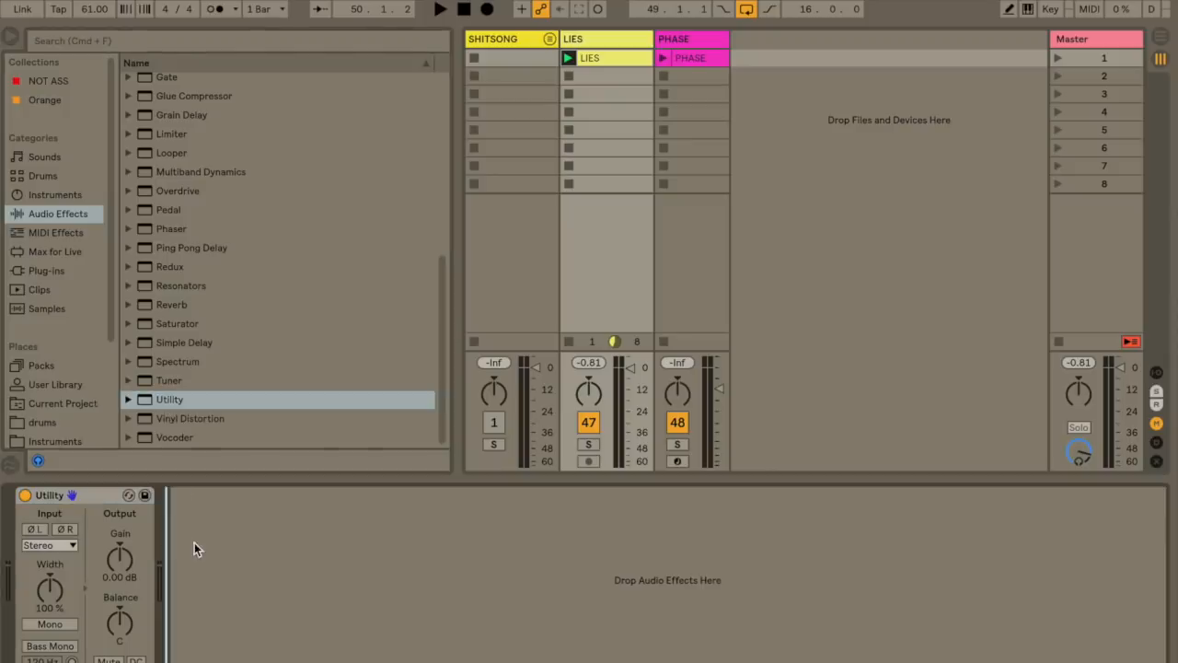
pyautogui.click(46, 546)
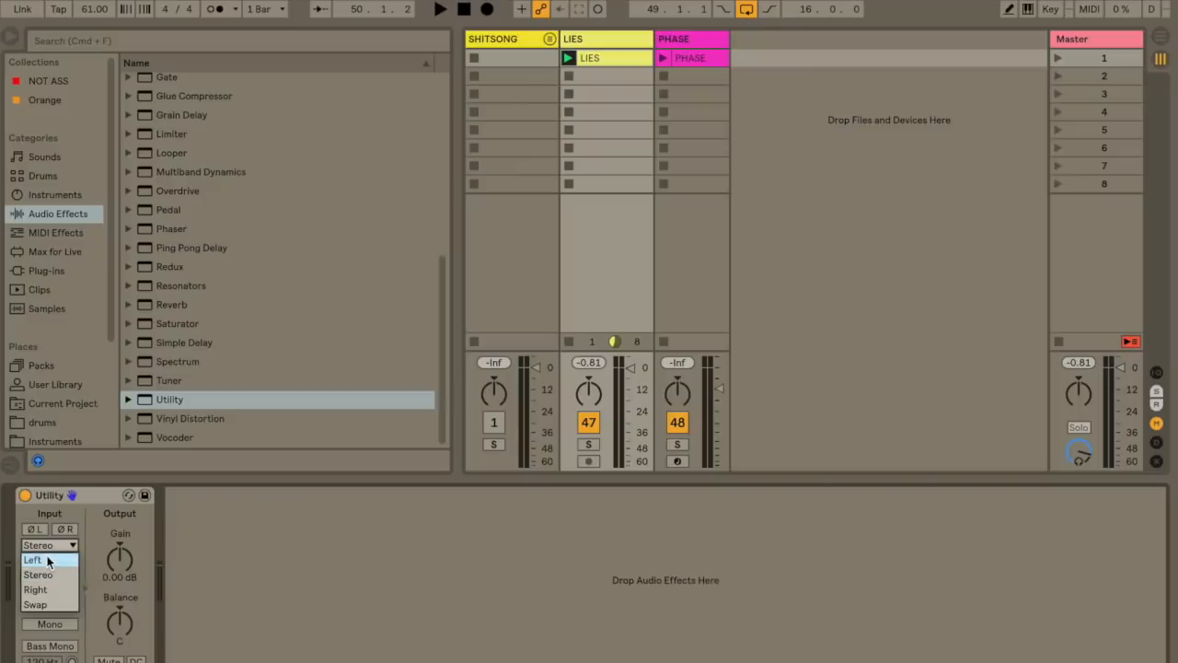
pyautogui.click(33, 560)
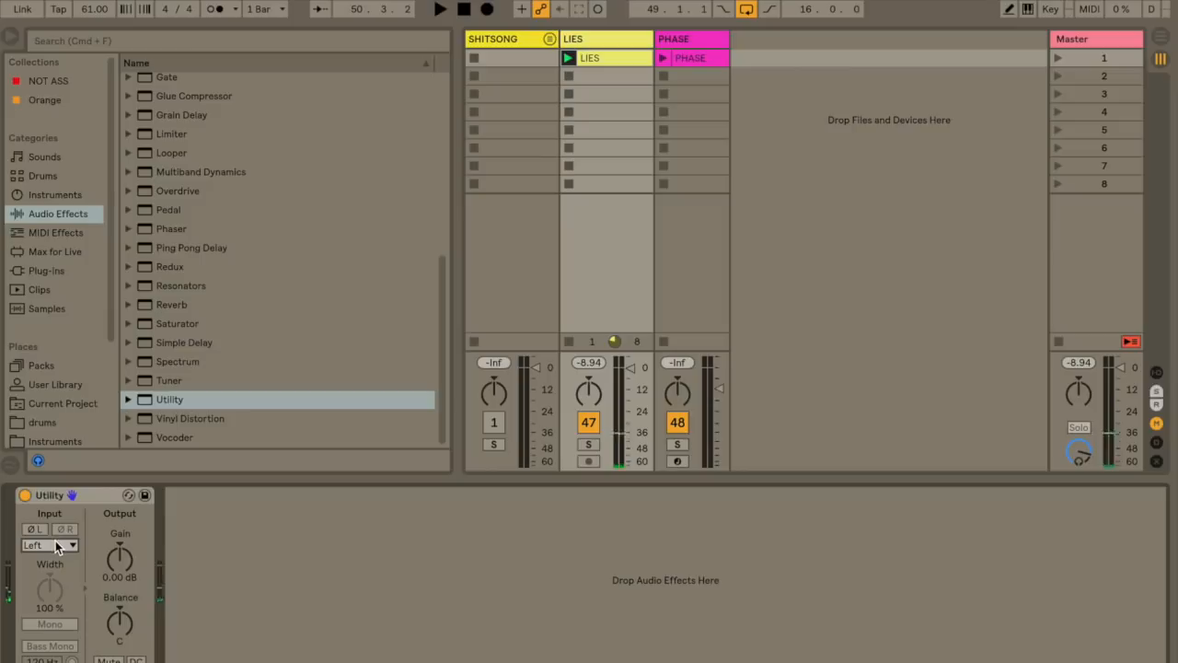
# Switch Utility's input so only the right channel passes through
pyautogui.click(46, 544)
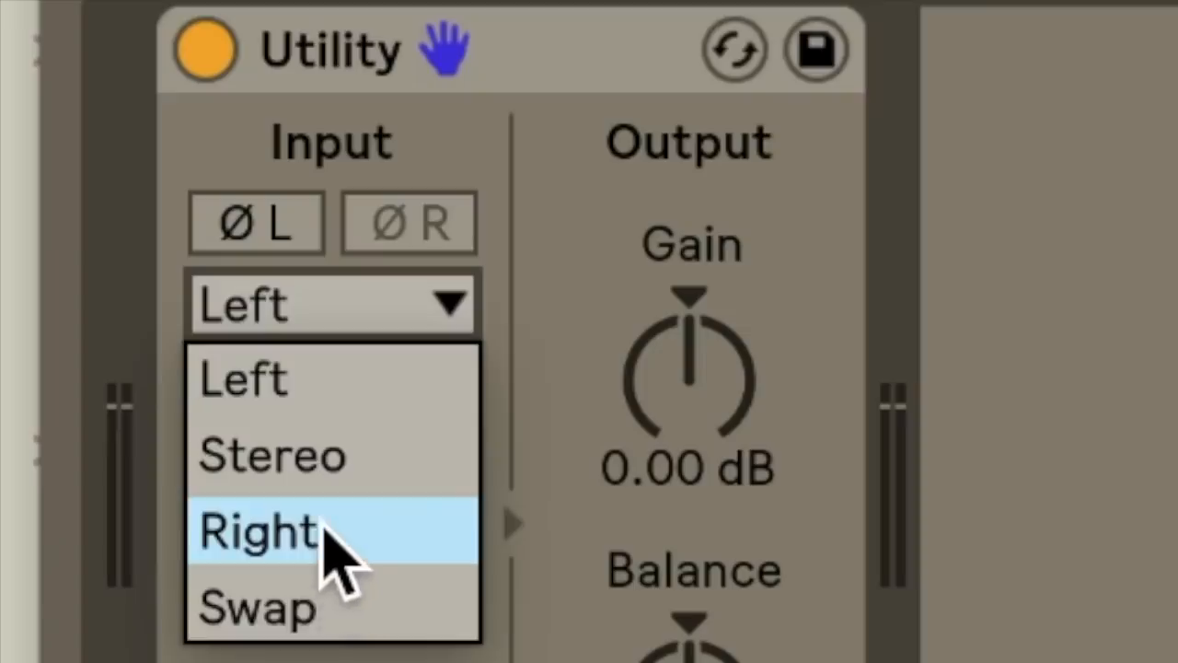
pyautogui.click(257, 529)
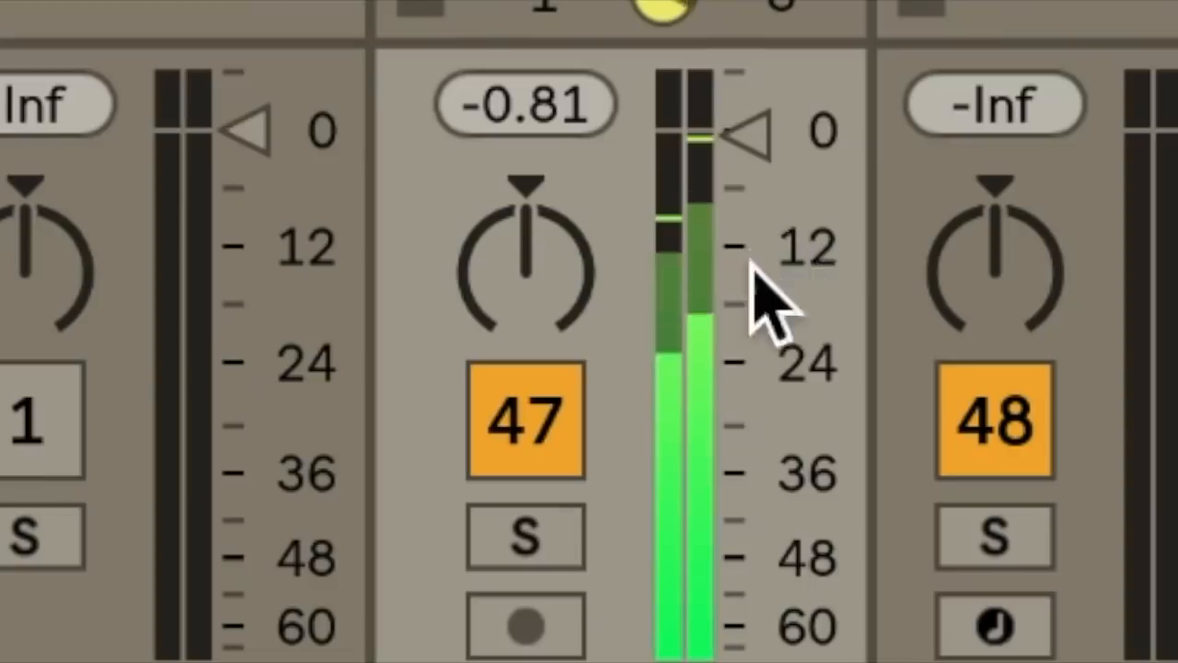
pyautogui.moveTo(811, 386)
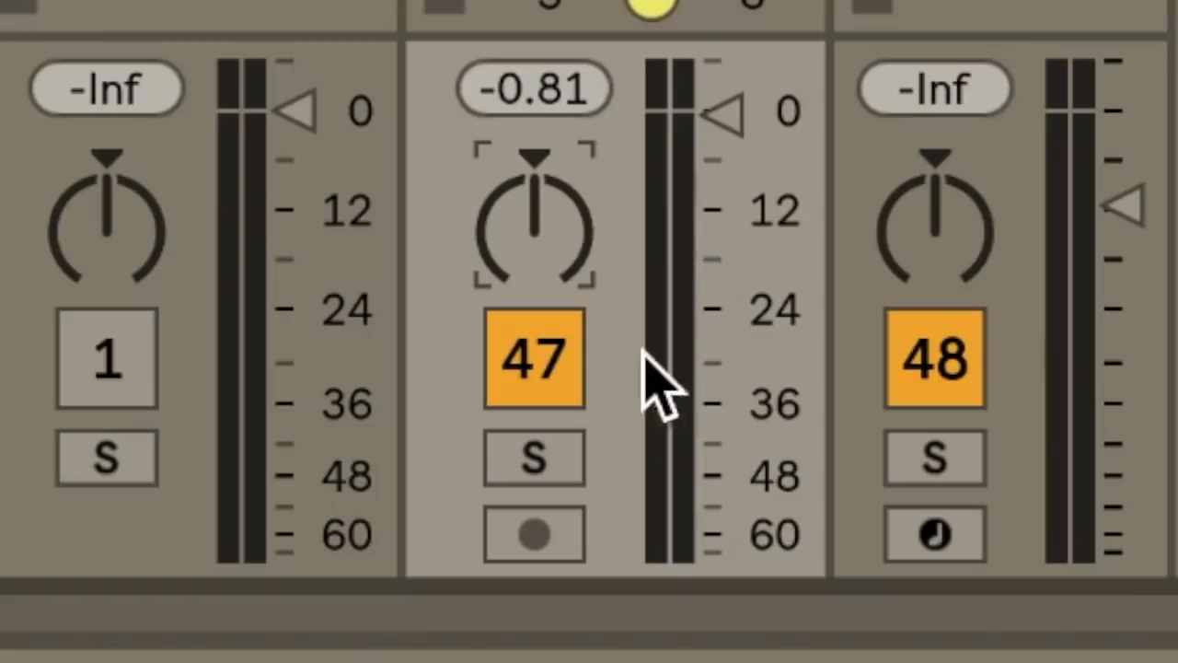
pyautogui.moveTo(672, 423)
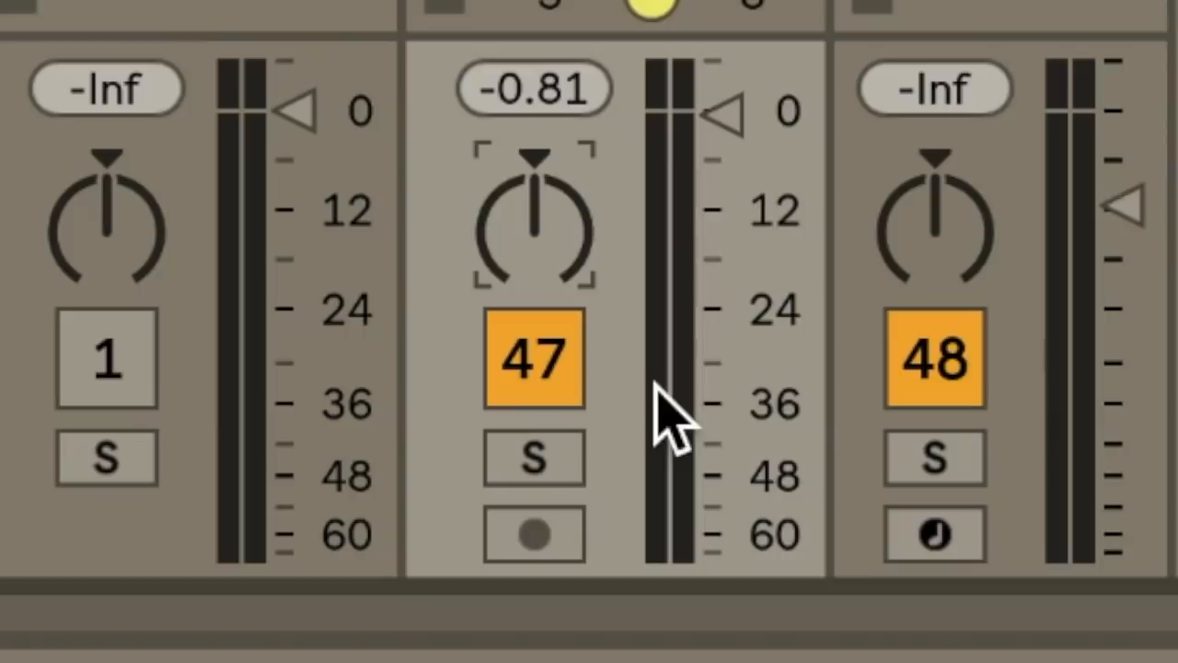
pyautogui.moveTo(699, 359)
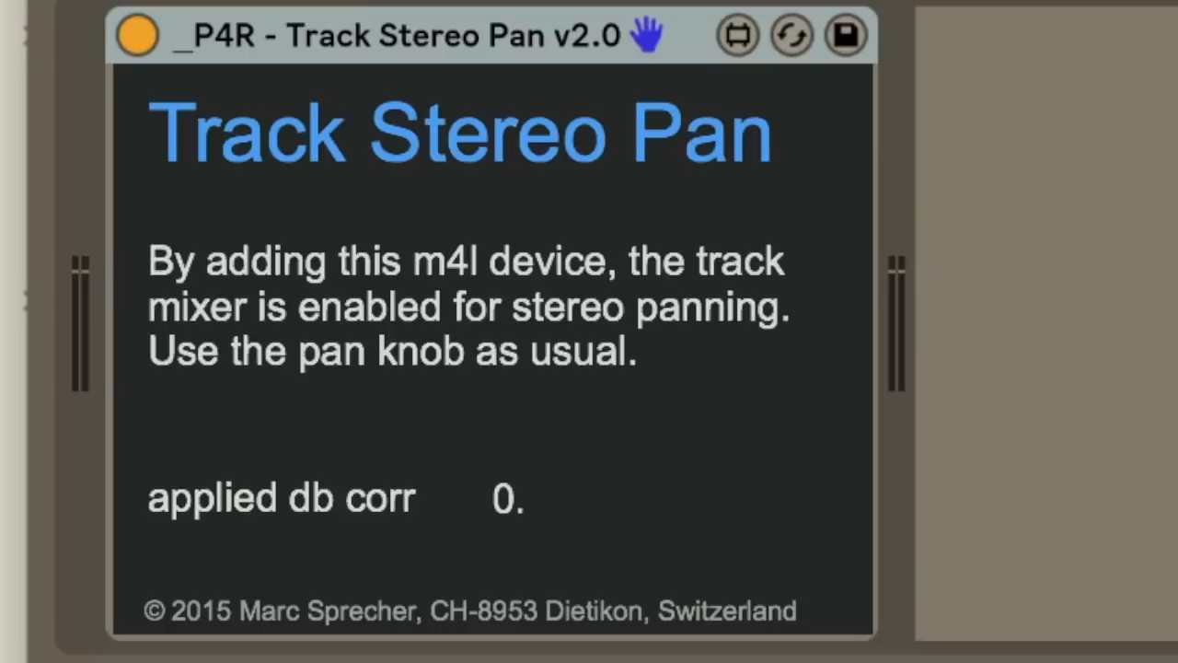
# Pan the LIES track toward the left with the track pan knob
pyautogui.rightClick(589, 405)
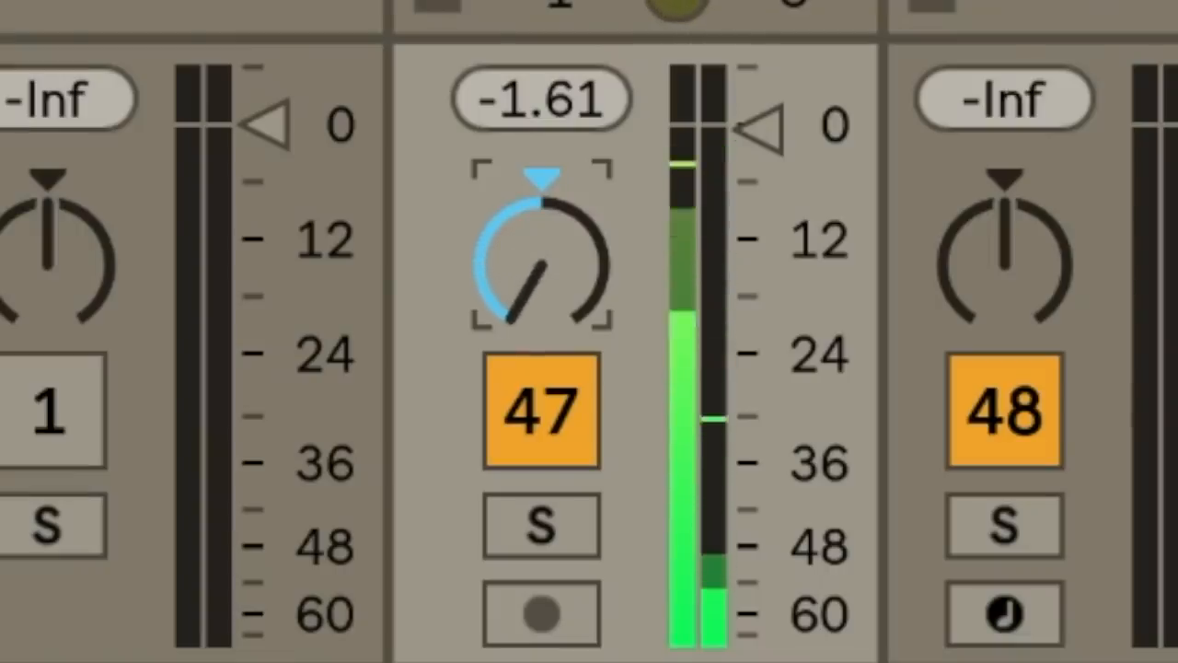
pyautogui.moveTo(539, 277); pyautogui.dragTo(538, 267)
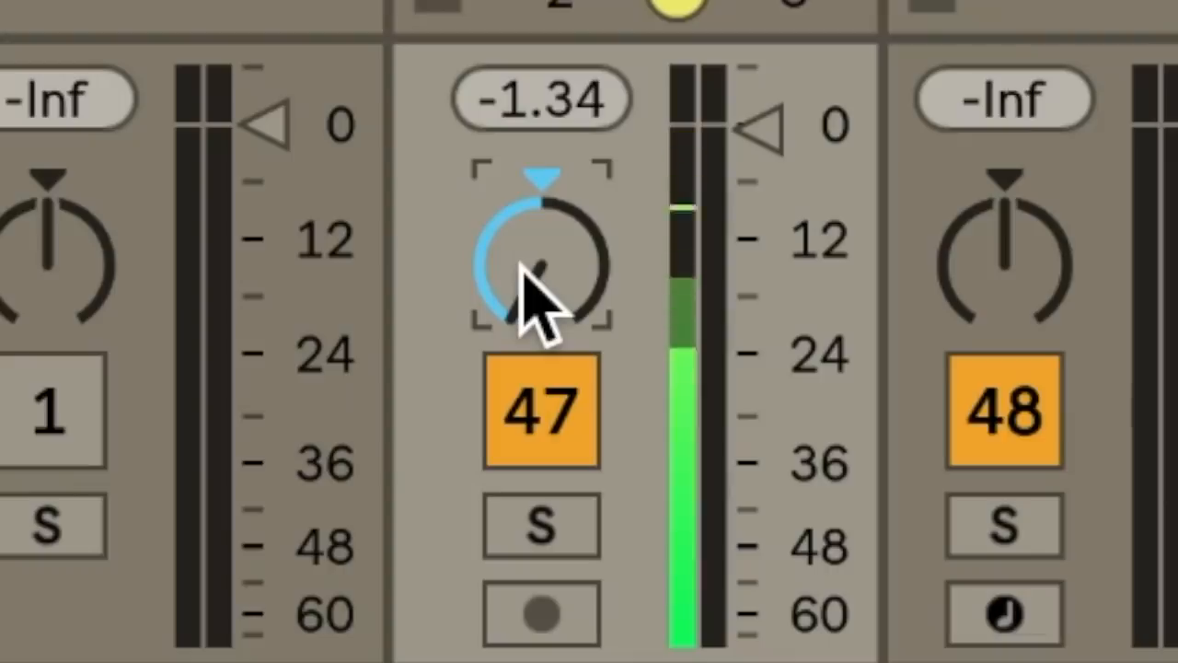
pyautogui.moveTo(541, 267); pyautogui.dragTo(542, 249)
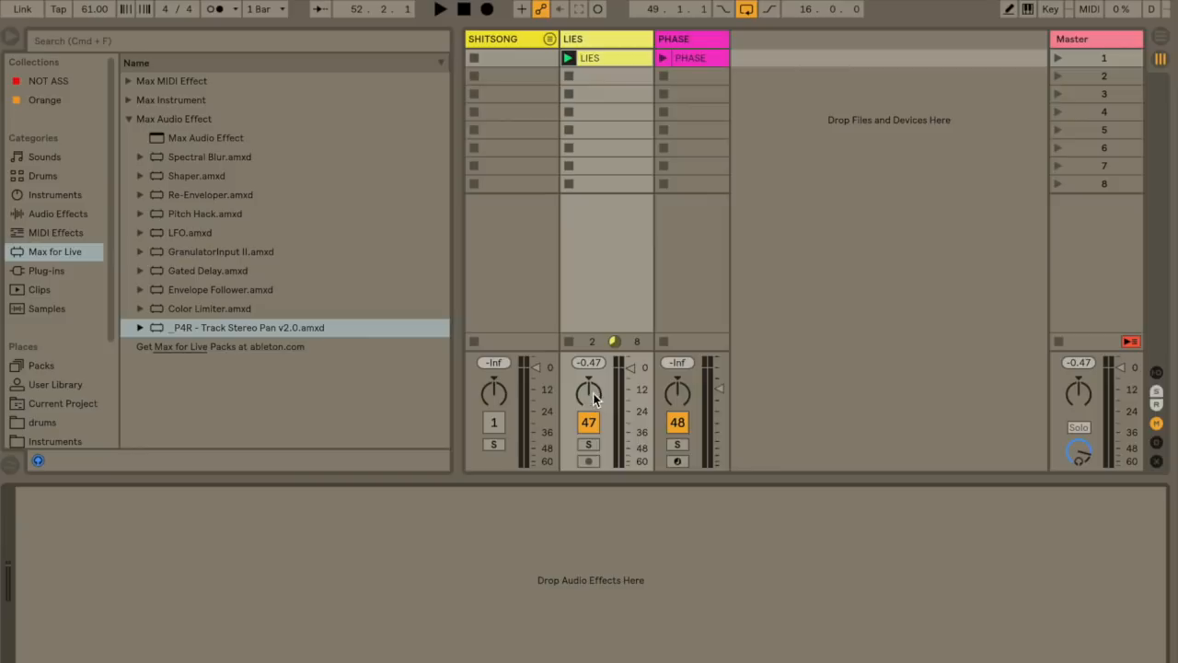
pyautogui.rightClick(590, 391)
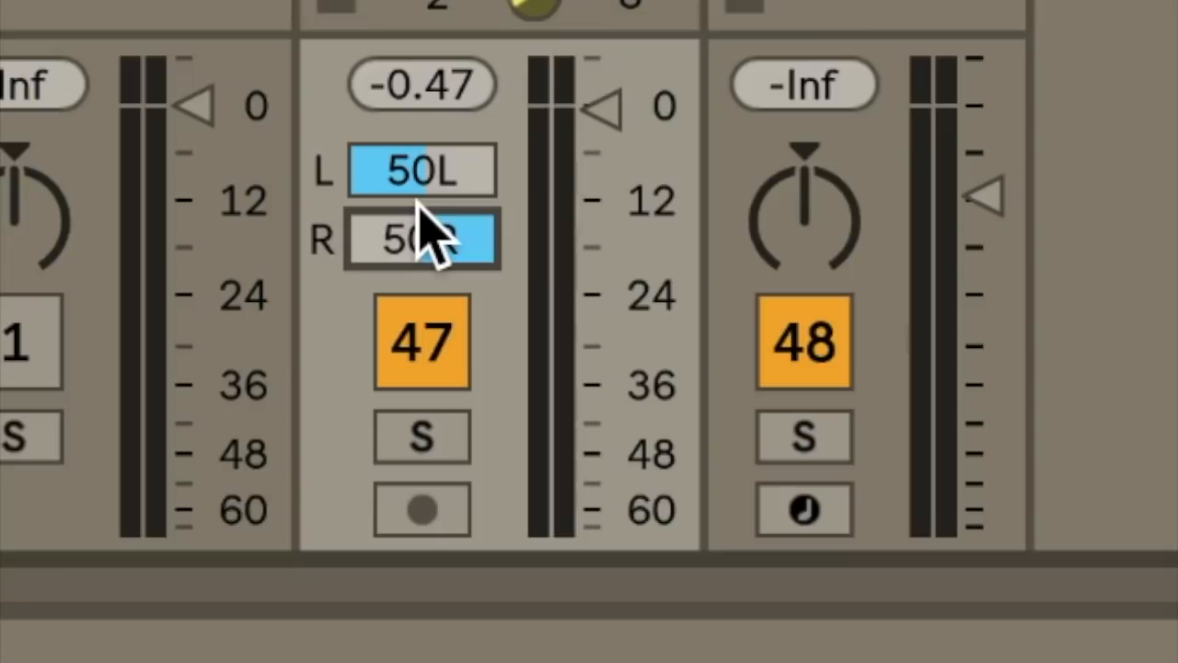
pyautogui.moveTo(421, 239); pyautogui.dragTo(420, 267)
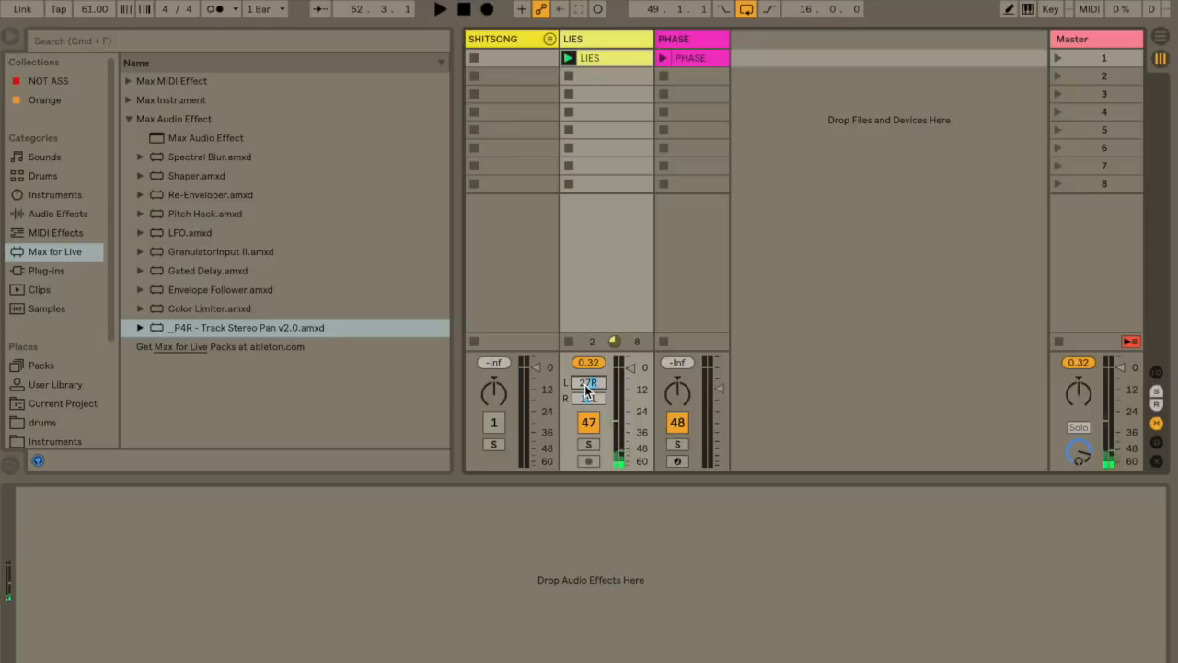
pyautogui.rightClick(588, 382)
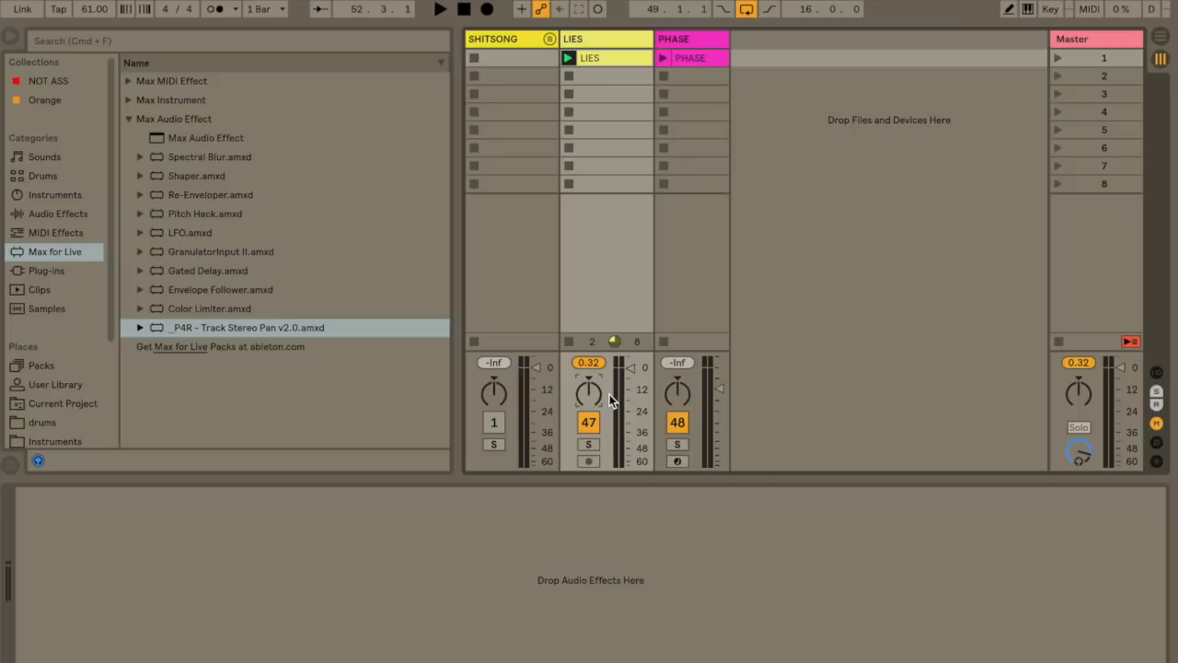
# Launch the PHASE clip and add Utility after its Wavetable synth
pyautogui.click(663, 57)
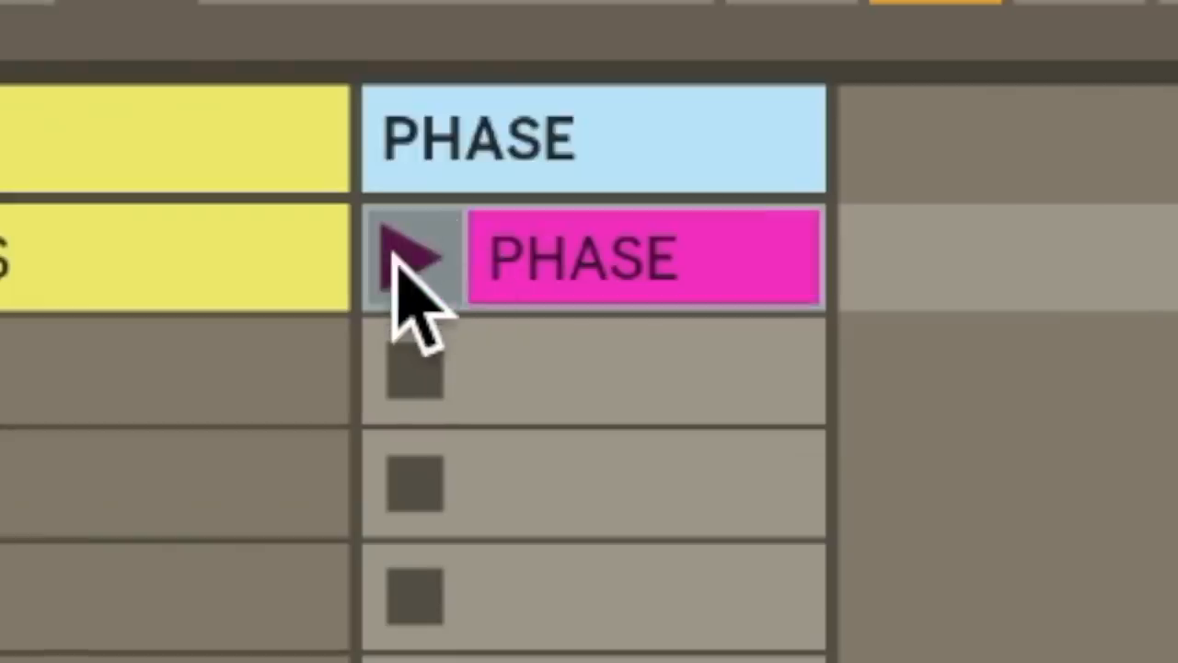
pyautogui.click(415, 258)
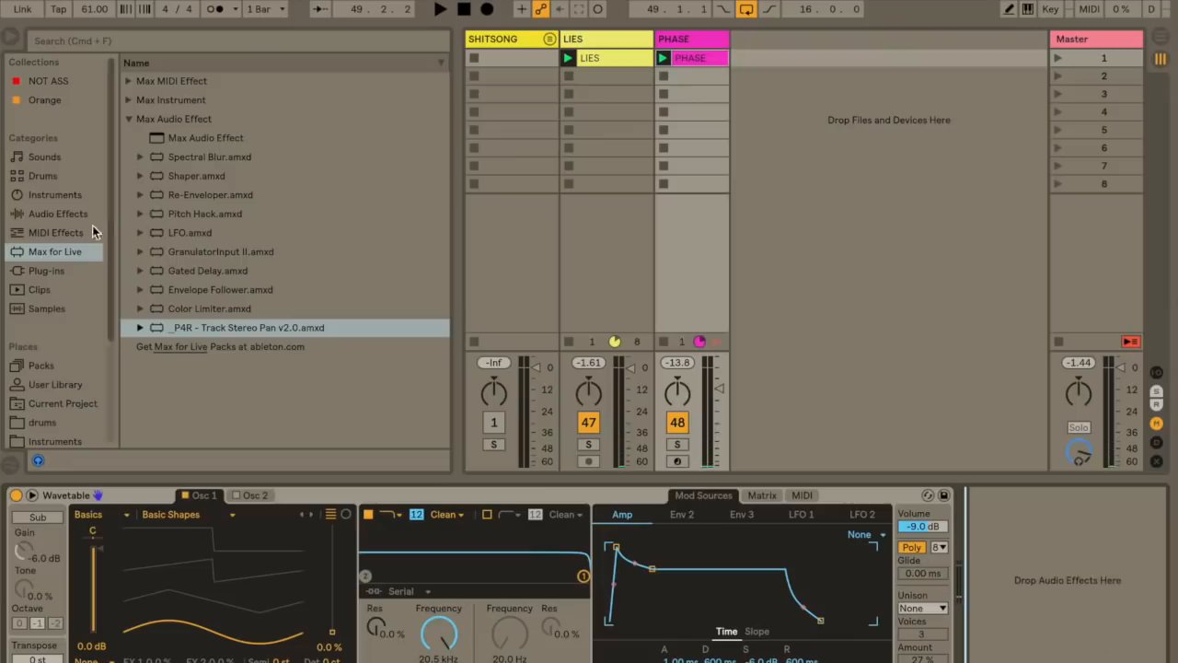
pyautogui.click(55, 214)
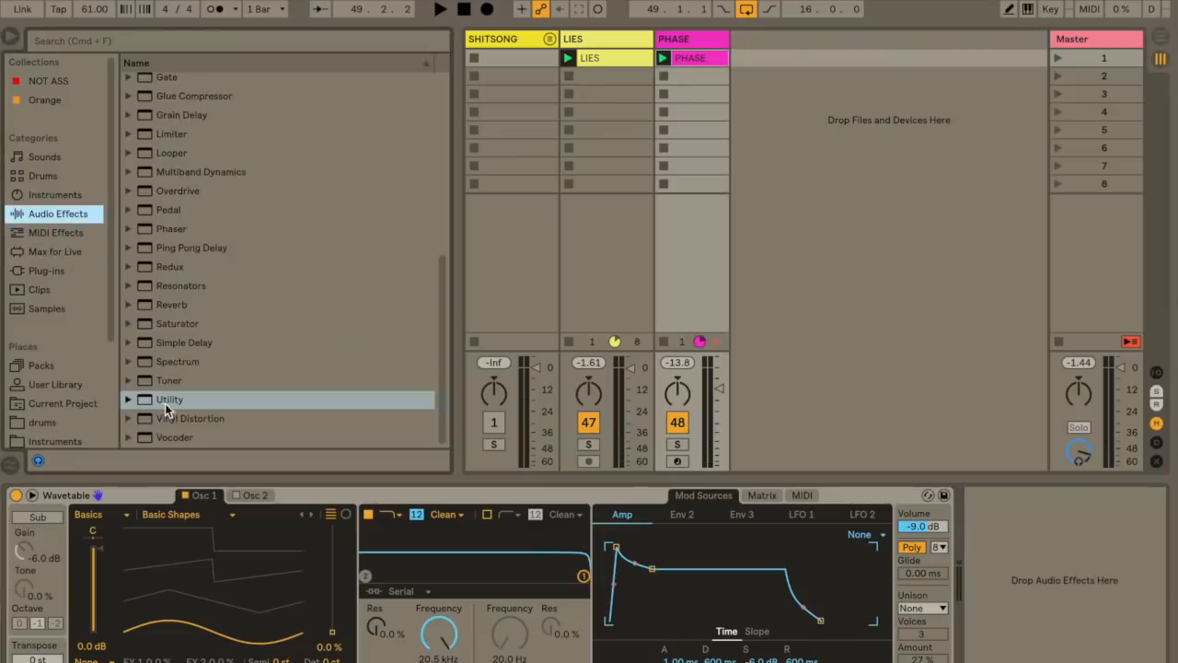
pyautogui.doubleClick(169, 398)
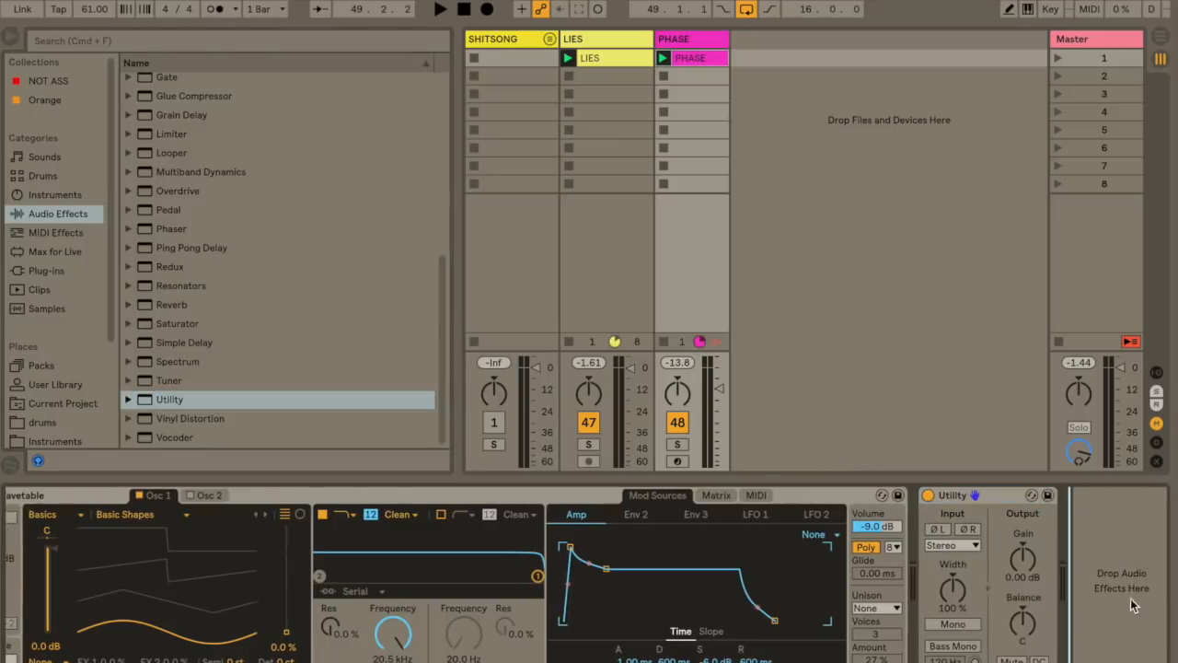
pyautogui.moveTo(677, 451)
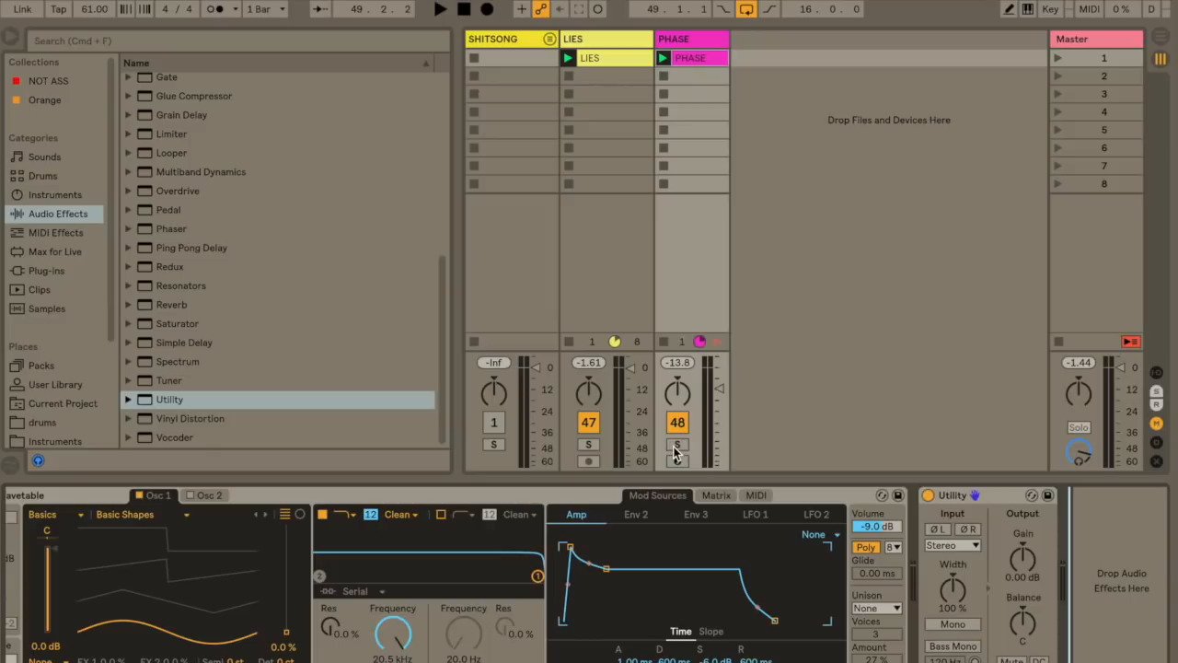
# Solo the PHASE track and choose Utility's input channel
pyautogui.click(678, 445)
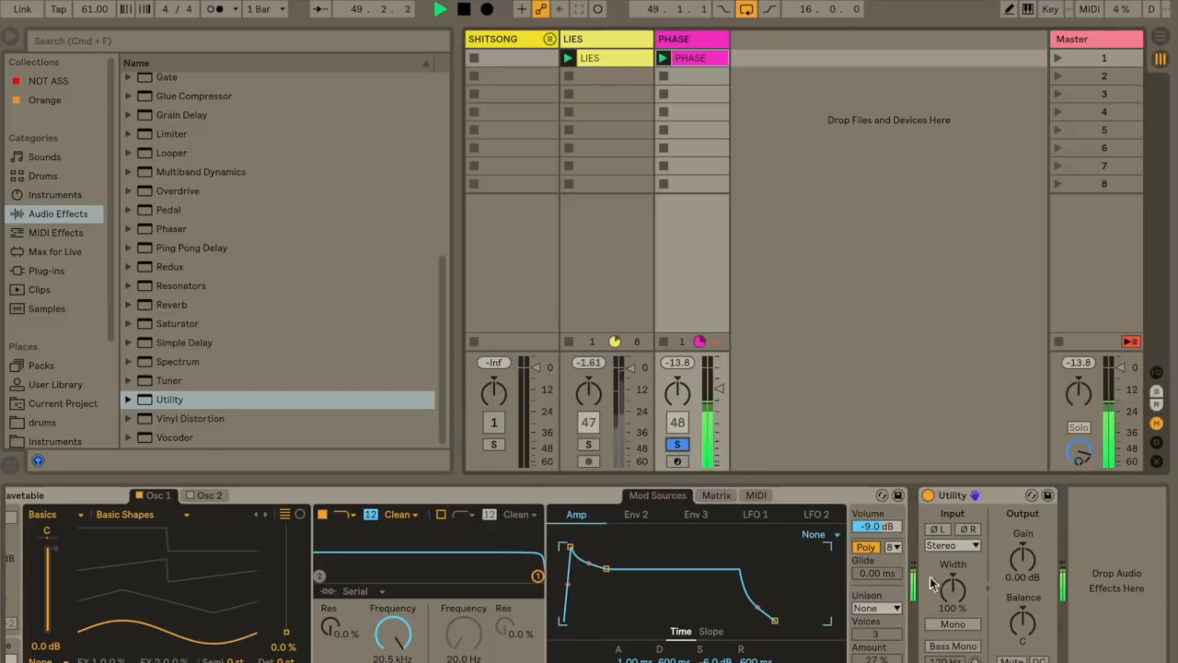
pyautogui.click(953, 545)
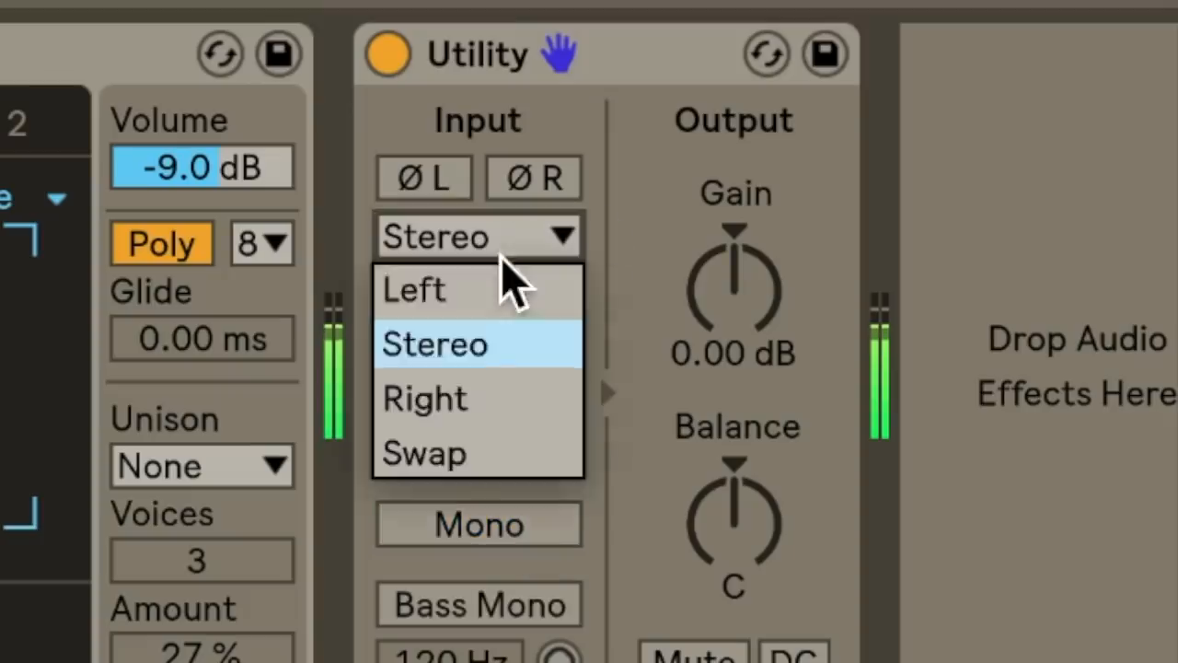
pyautogui.click(425, 398)
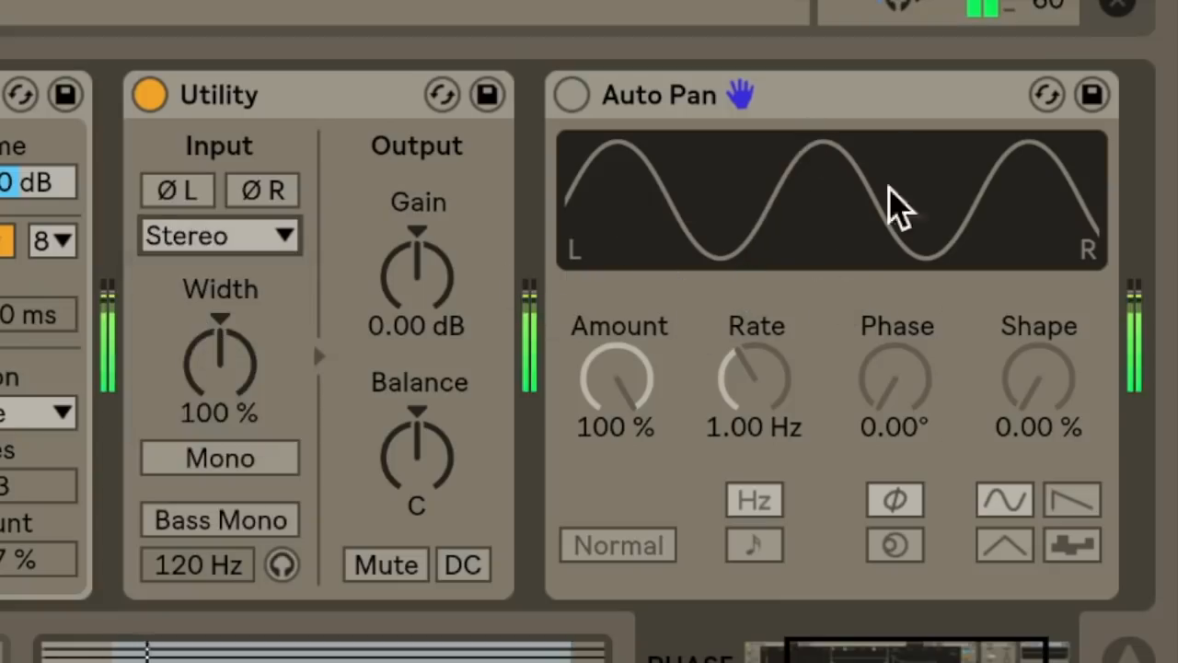
pyautogui.moveTo(981, 461)
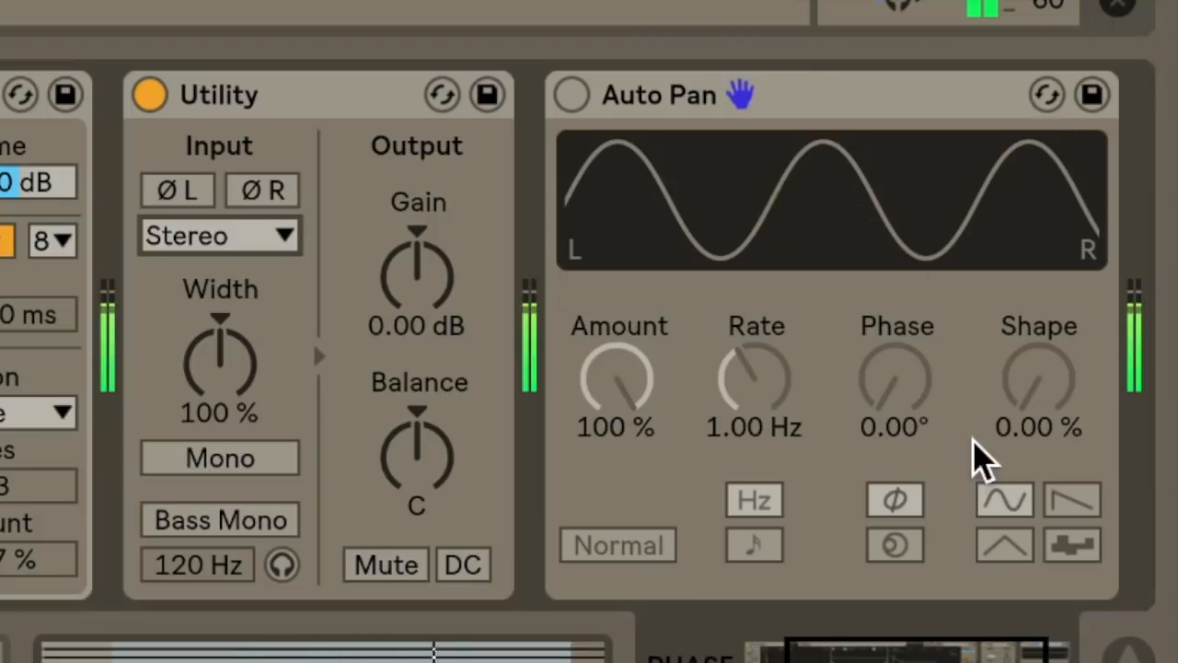
pyautogui.moveTo(189, 217)
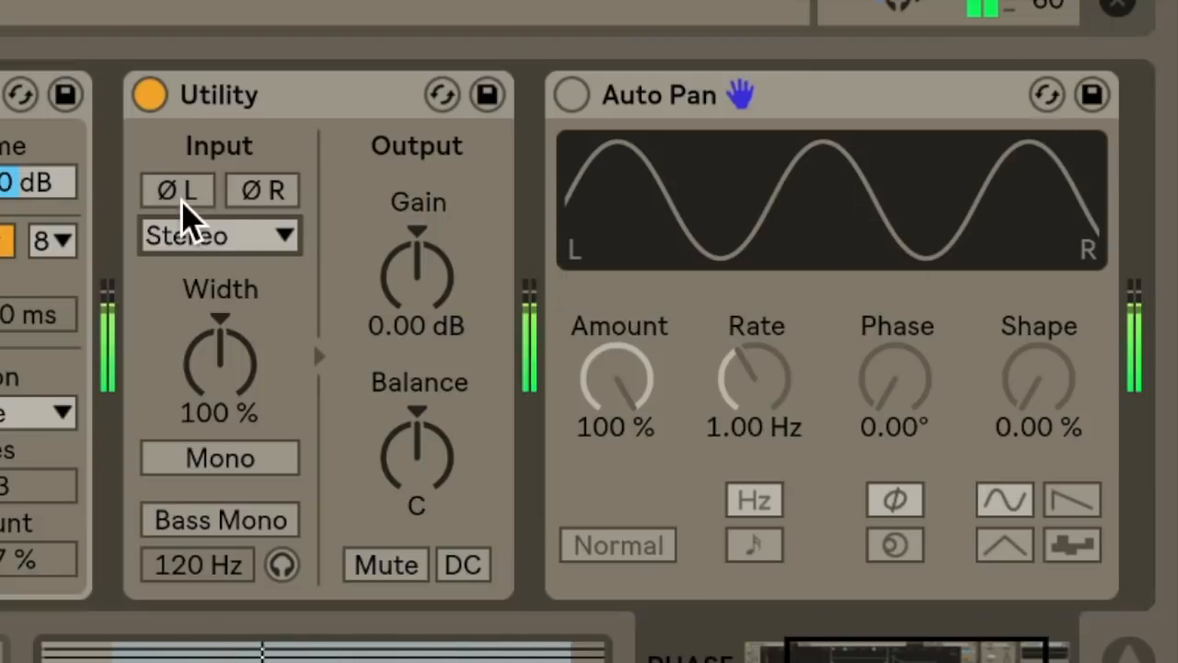
# Invert Utility's left-channel phase and set Auto Pan's phase to 180°
pyautogui.click(177, 190)
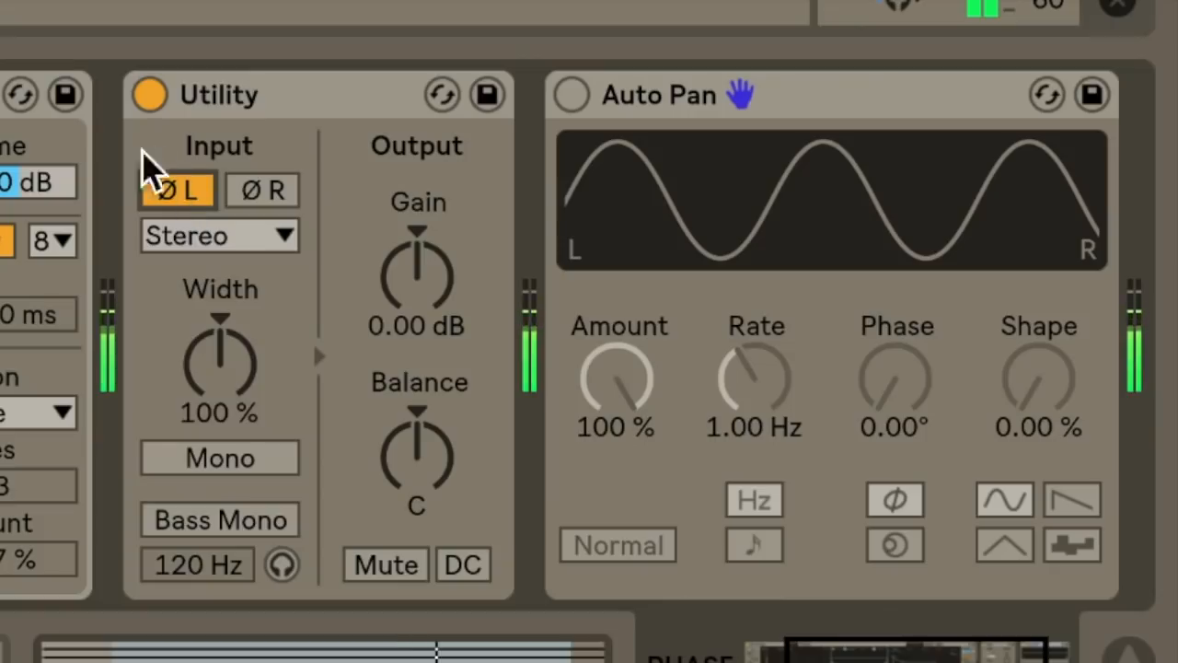
pyautogui.moveTo(939, 350)
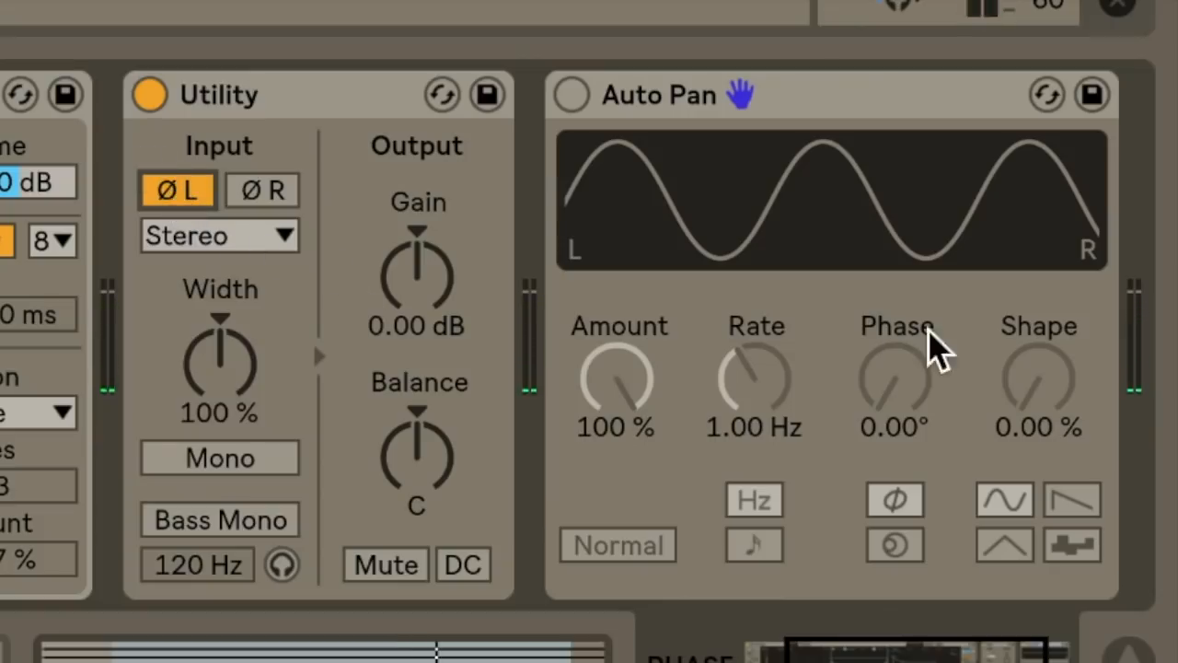
pyautogui.moveTo(895, 378); pyautogui.dragTo(895, 331)
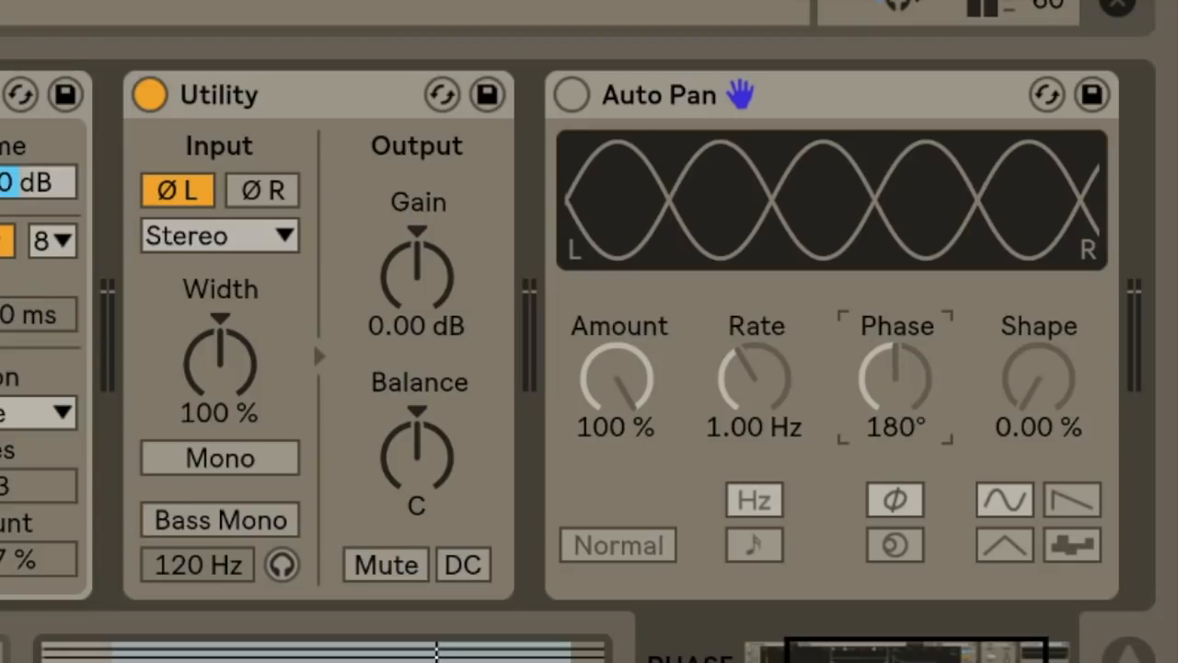
pyautogui.moveTo(691, 249)
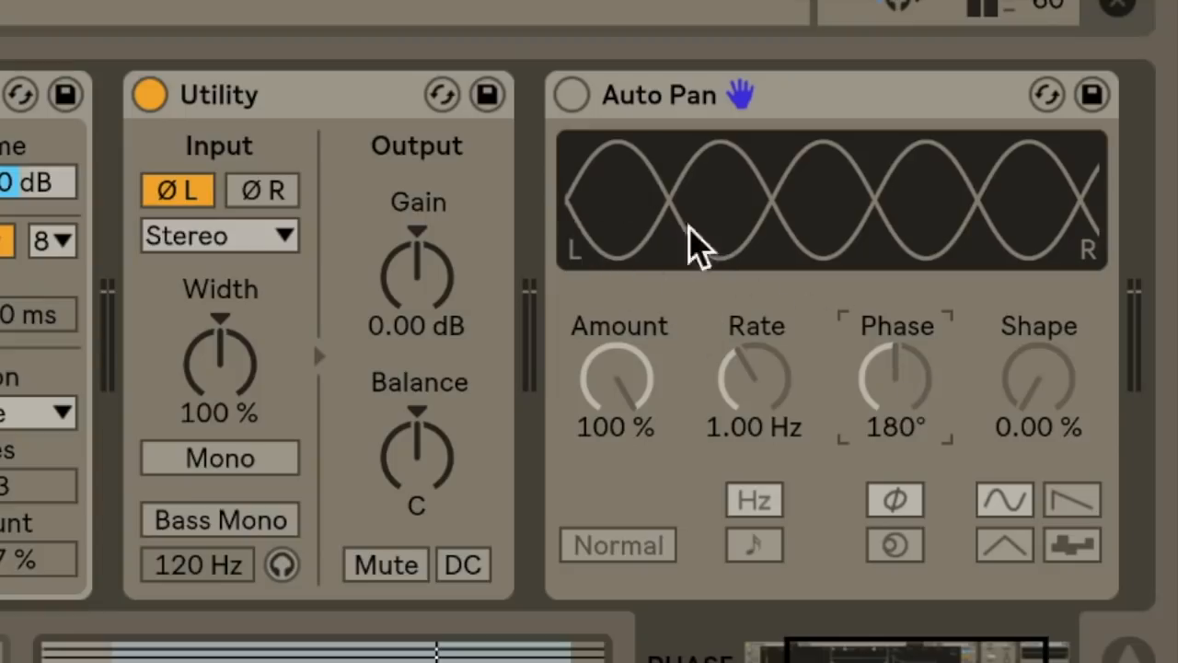
pyautogui.moveTo(1004, 244)
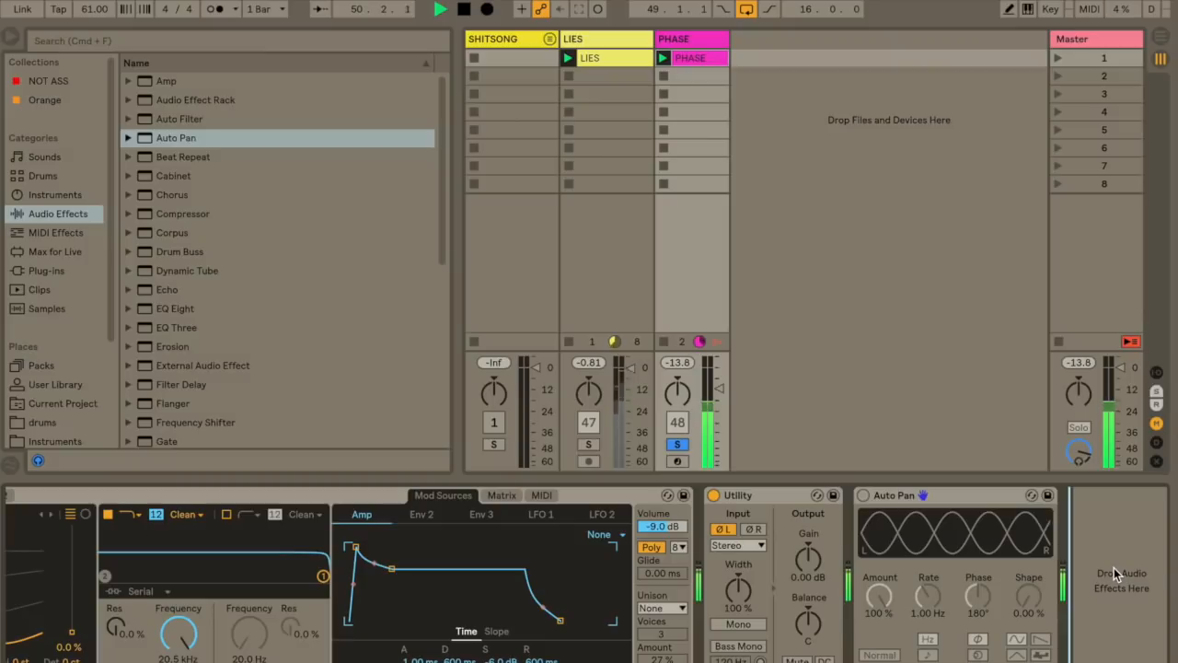
# Remove Auto Pan from the PHASE track and toggle Utility's Mono to compare
pyautogui.click(439, 9)
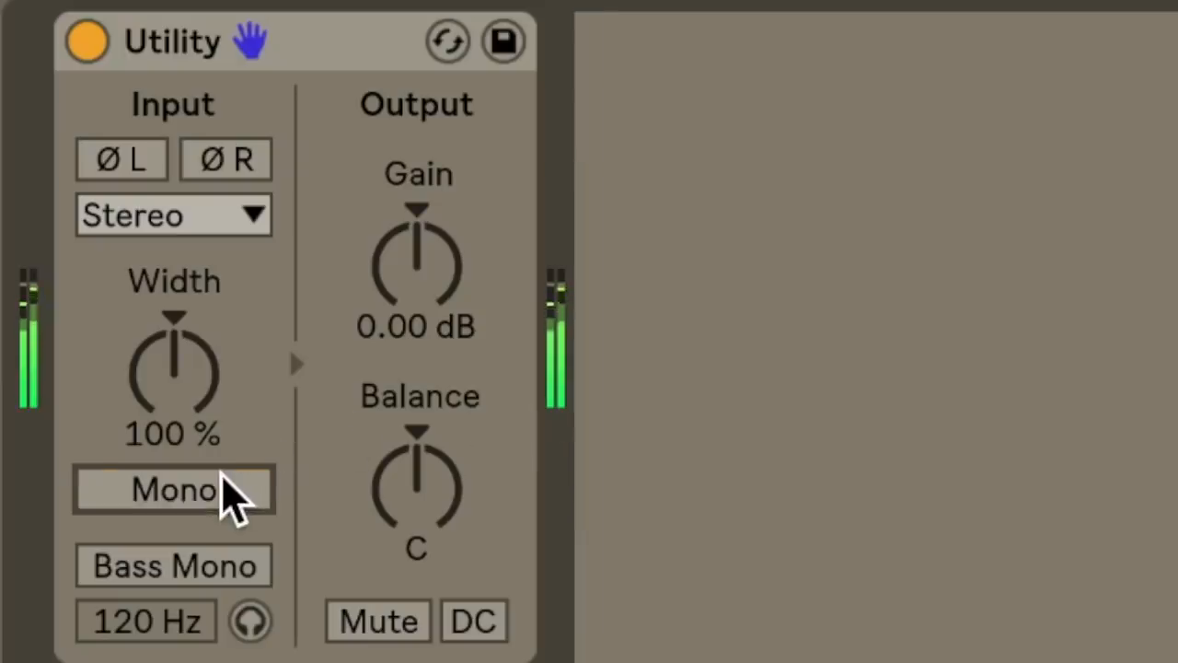
pyautogui.click(173, 489)
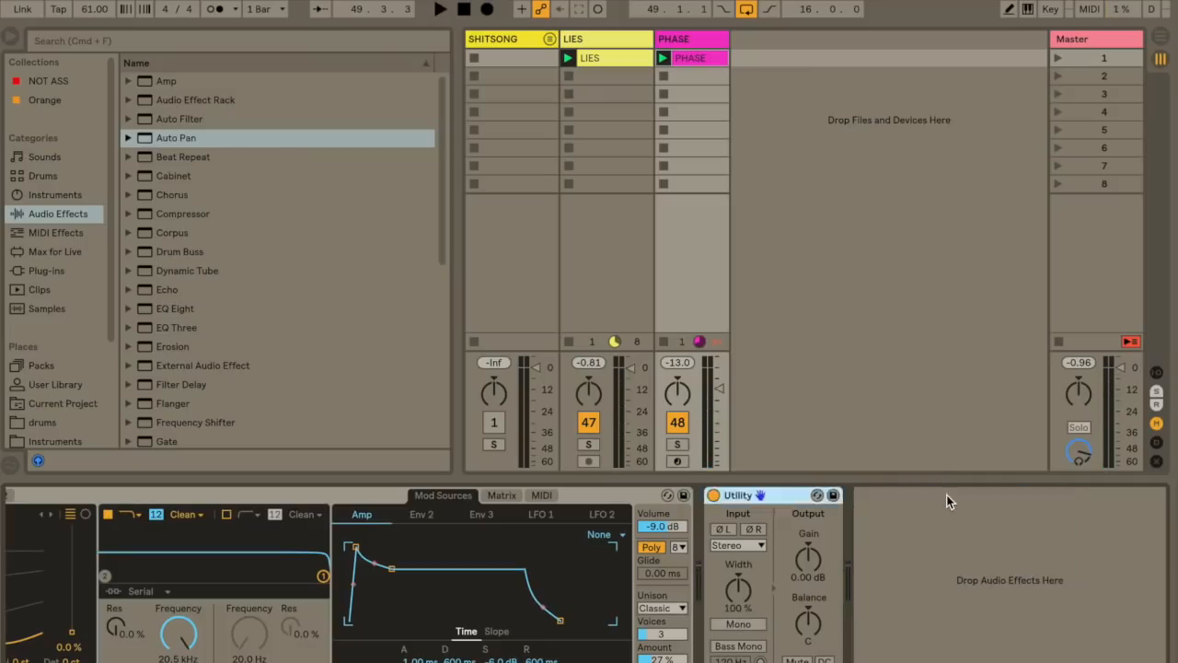
# Load Ozone Imager after Utility and sweep its Width down to full mono
pyautogui.click(46, 270)
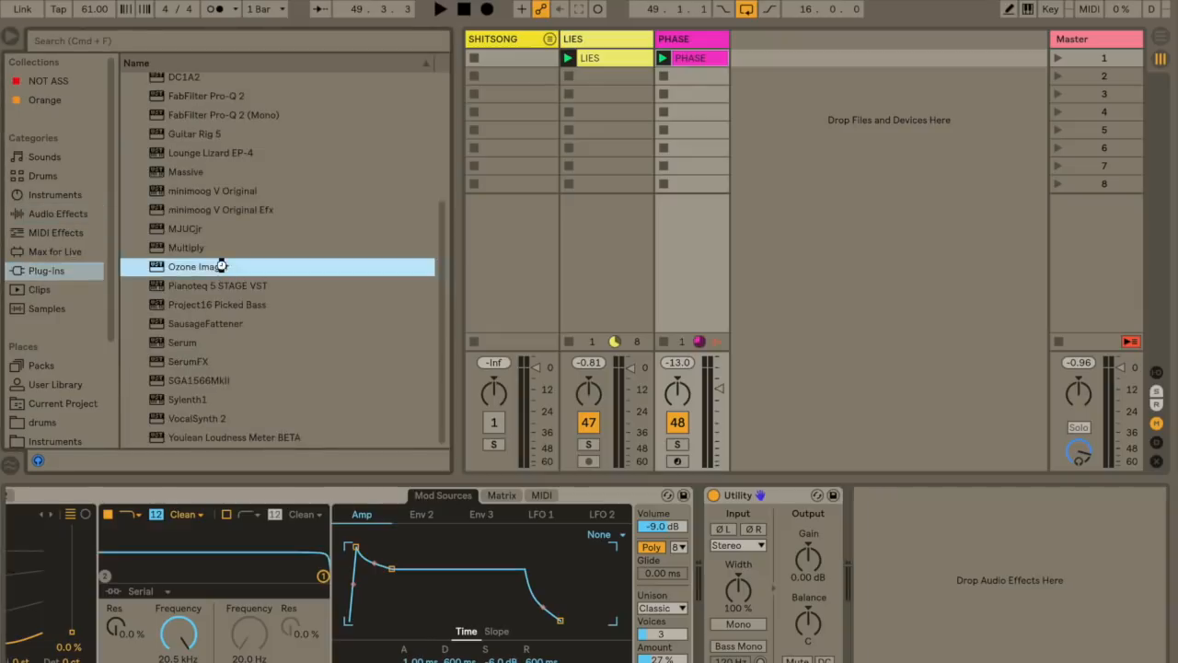
pyautogui.doubleClick(197, 266)
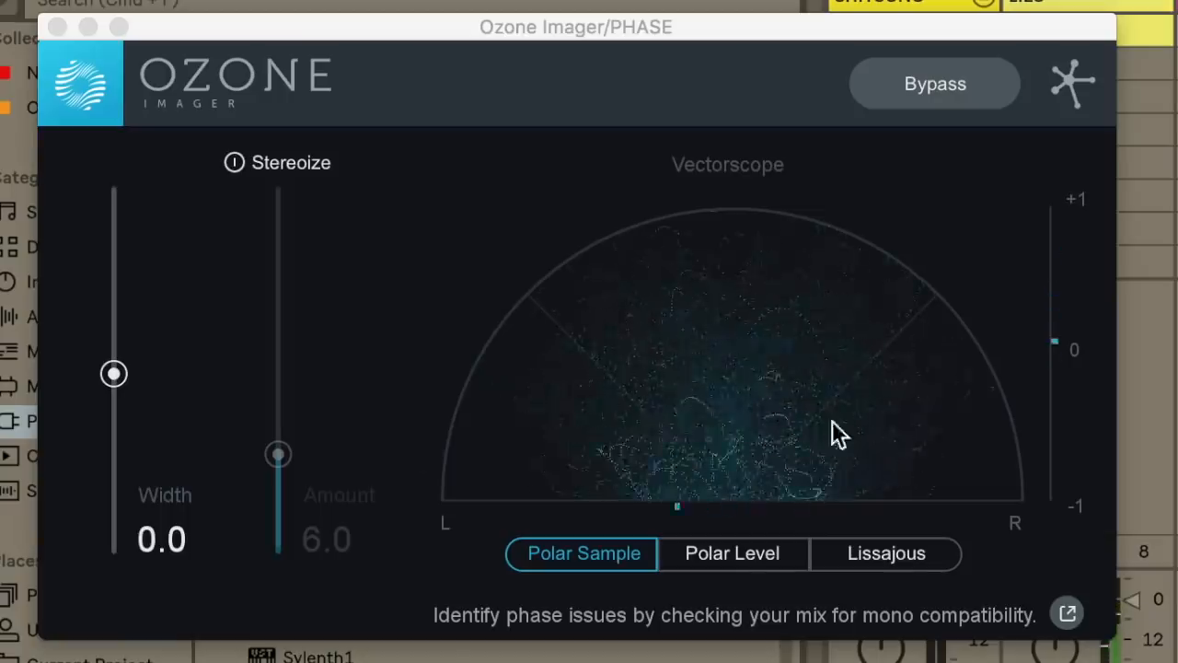
pyautogui.moveTo(798, 423)
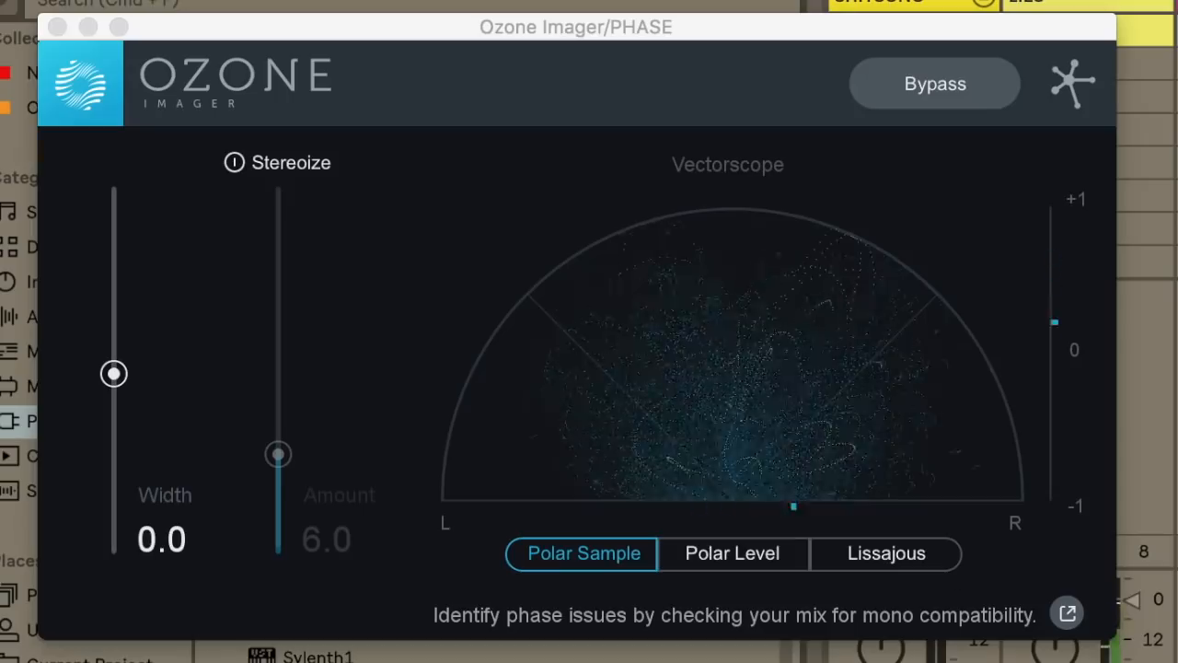
pyautogui.moveTo(113, 373); pyautogui.dragTo(113, 336)
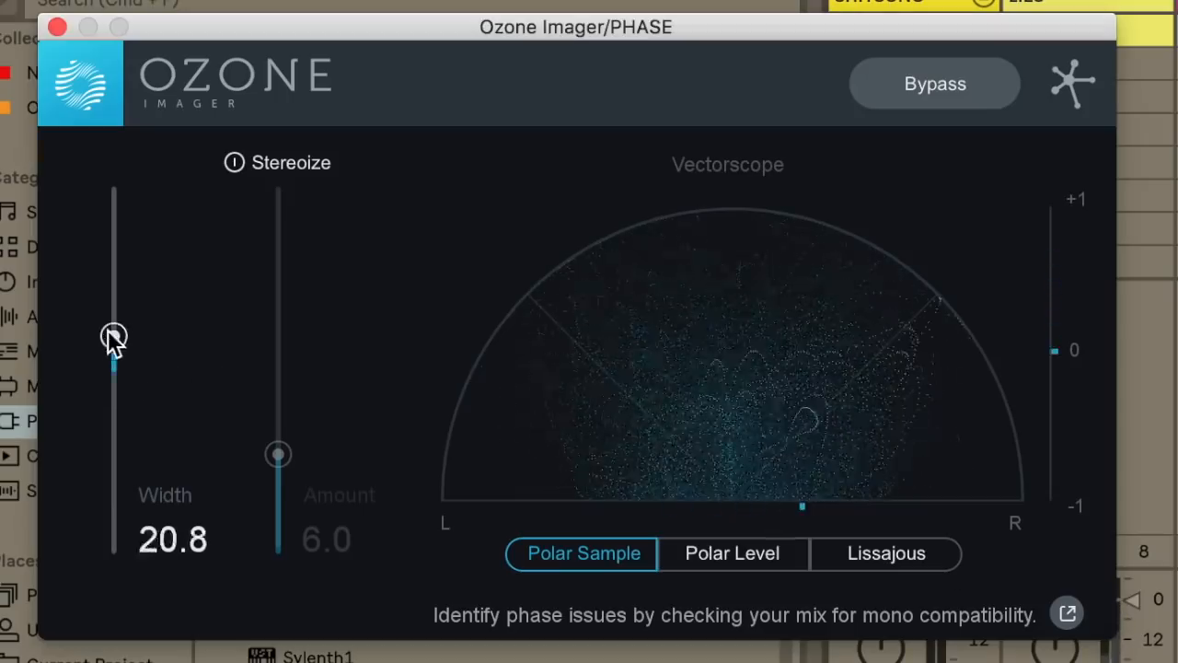
pyautogui.moveTo(113, 350); pyautogui.dragTo(113, 382)
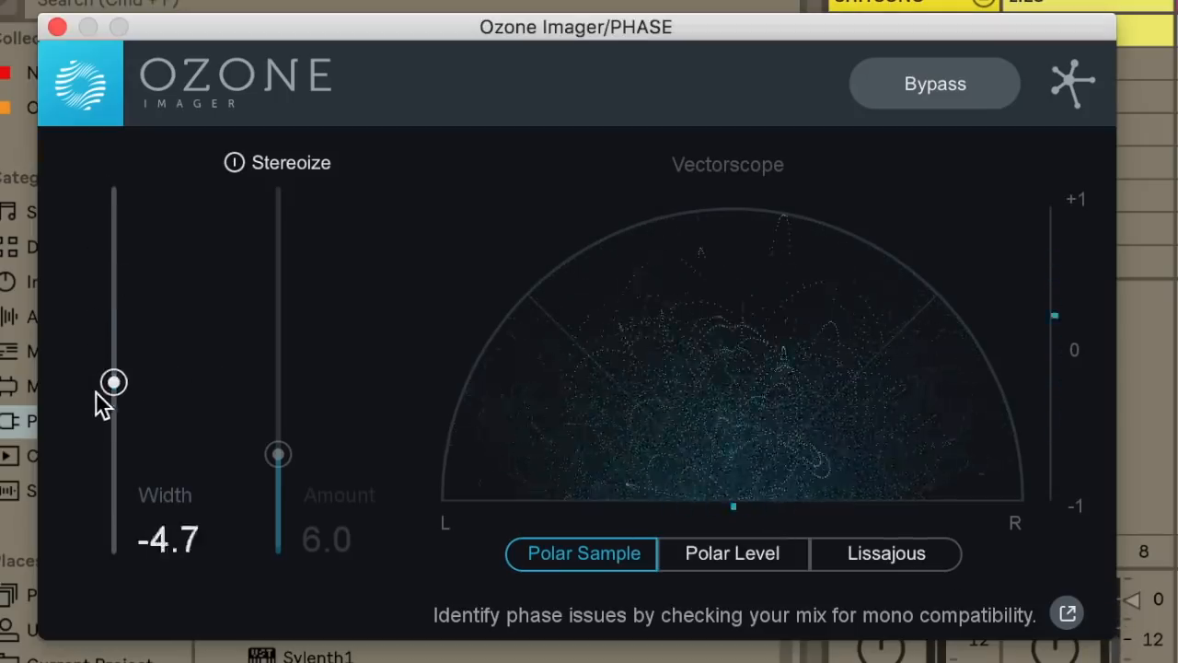
pyautogui.moveTo(113, 382); pyautogui.dragTo(113, 490)
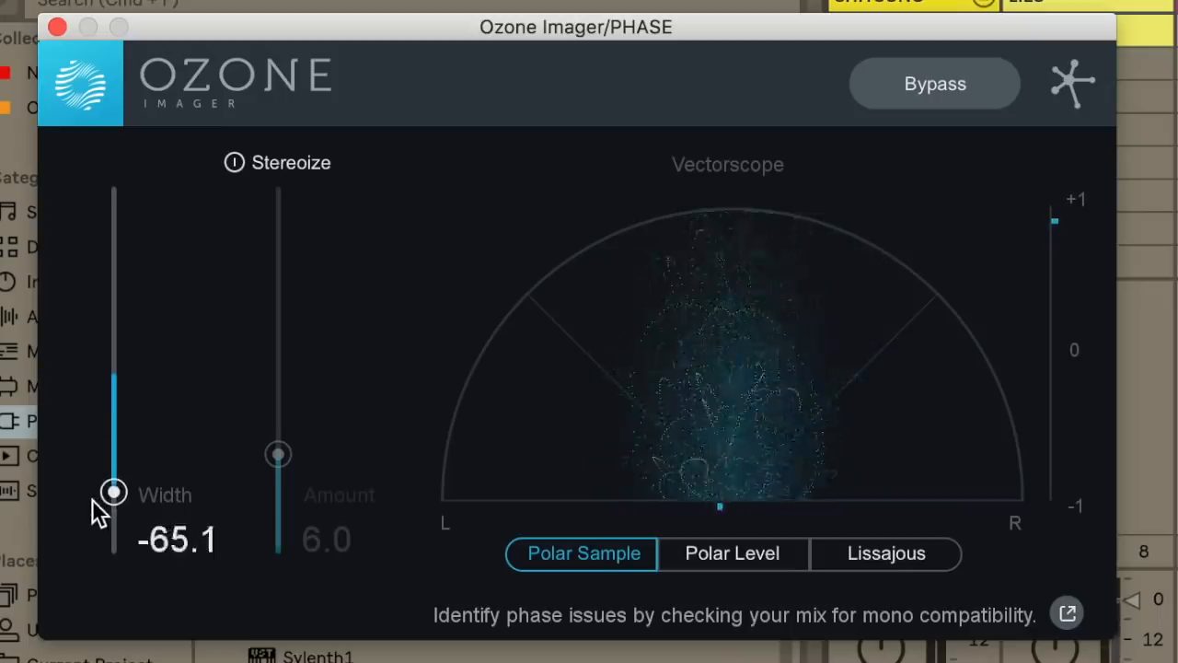
pyautogui.moveTo(112, 493); pyautogui.dragTo(112, 554)
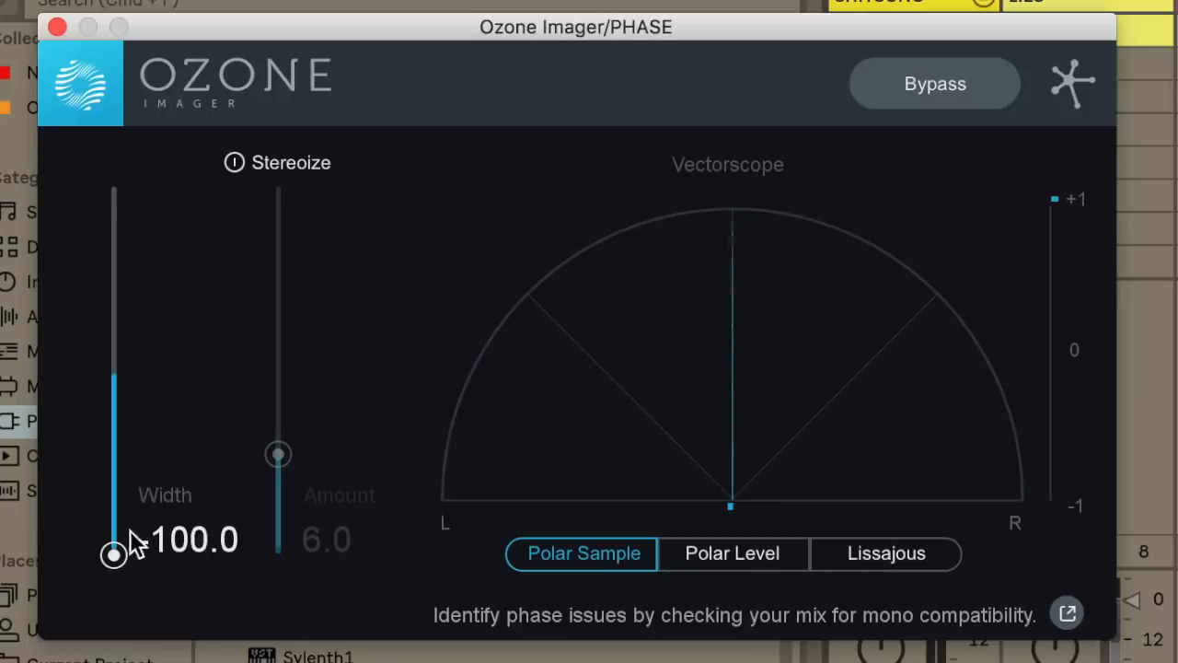
# Bring the Width back up through -61 and -40, settling at about -48
pyautogui.moveTo(114, 552); pyautogui.dragTo(113, 485)
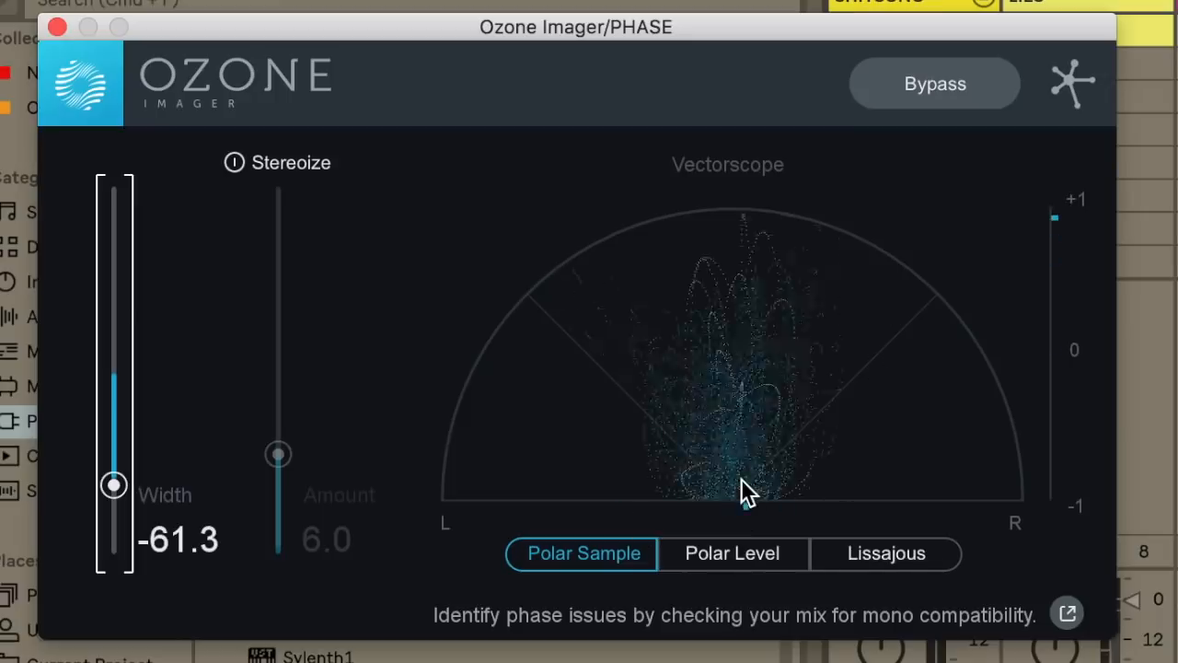
pyautogui.moveTo(113, 485); pyautogui.dragTo(113, 445)
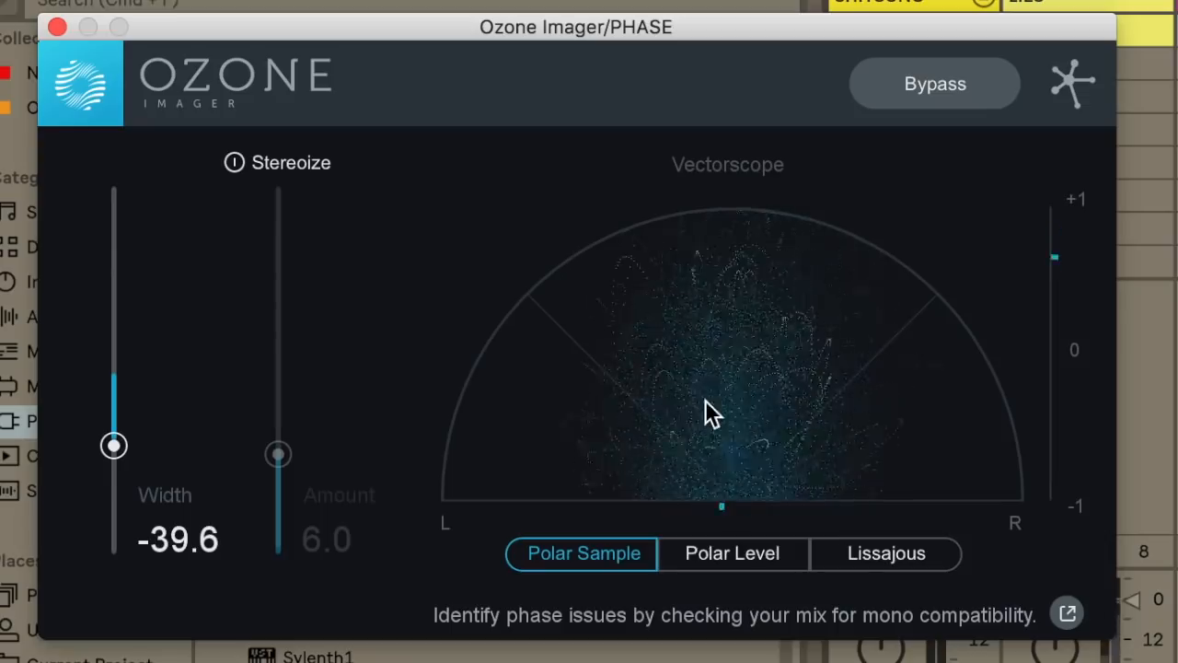
pyautogui.moveTo(700, 484)
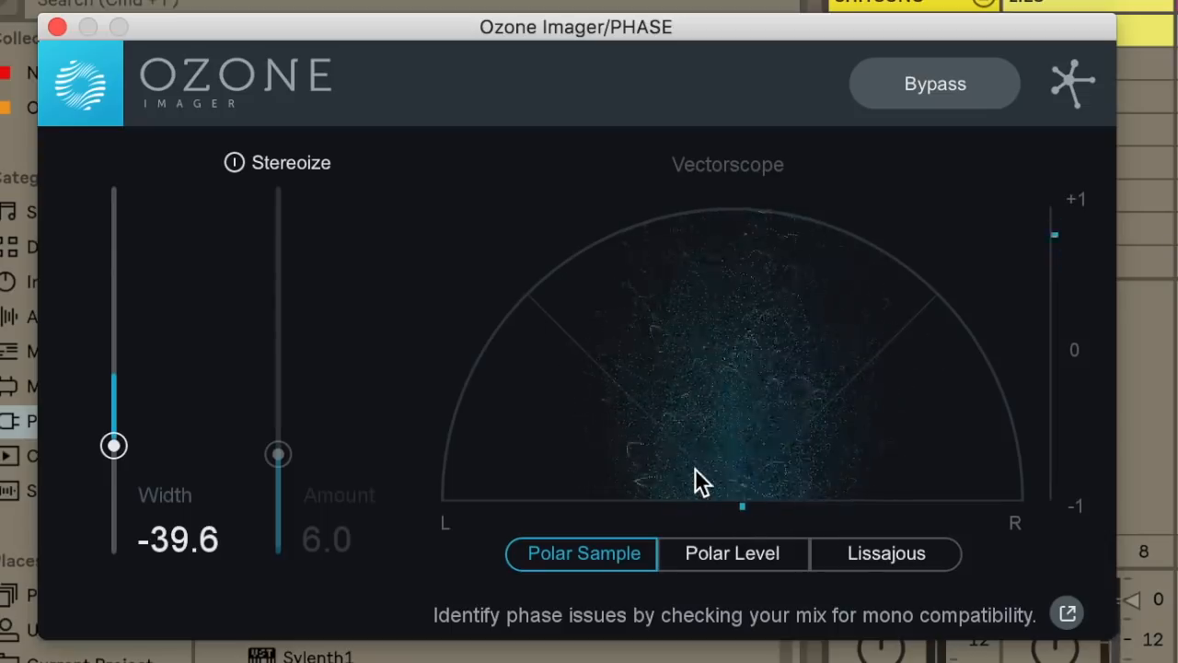
pyautogui.moveTo(451, 451)
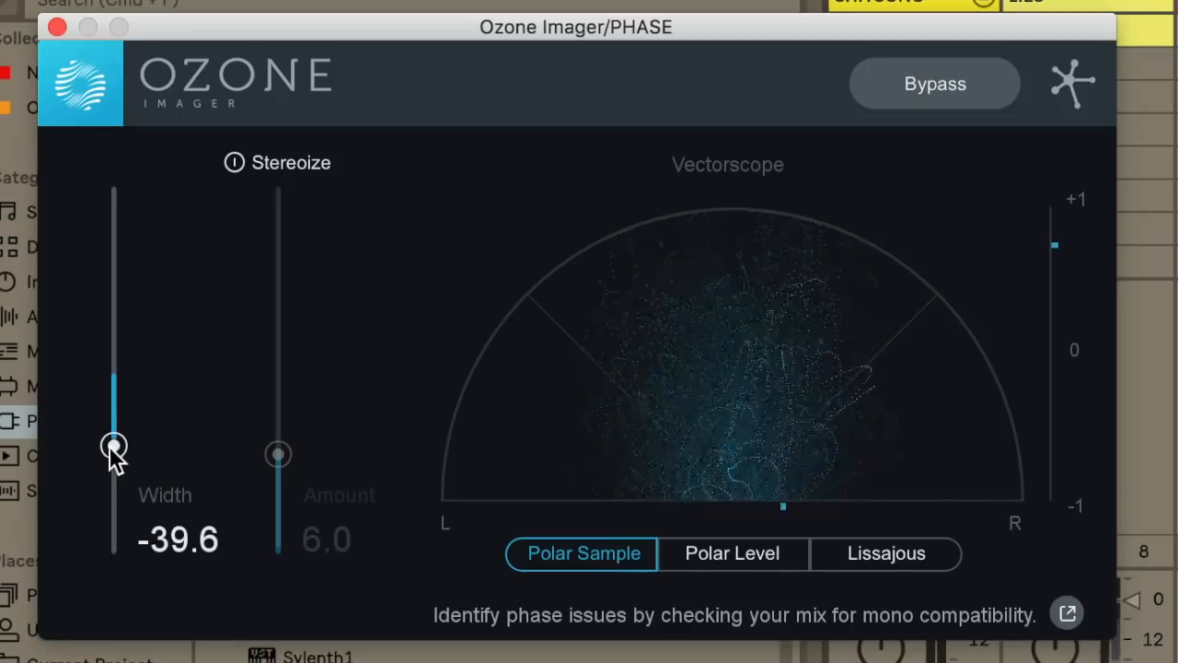
pyautogui.moveTo(114, 449); pyautogui.dragTo(114, 461)
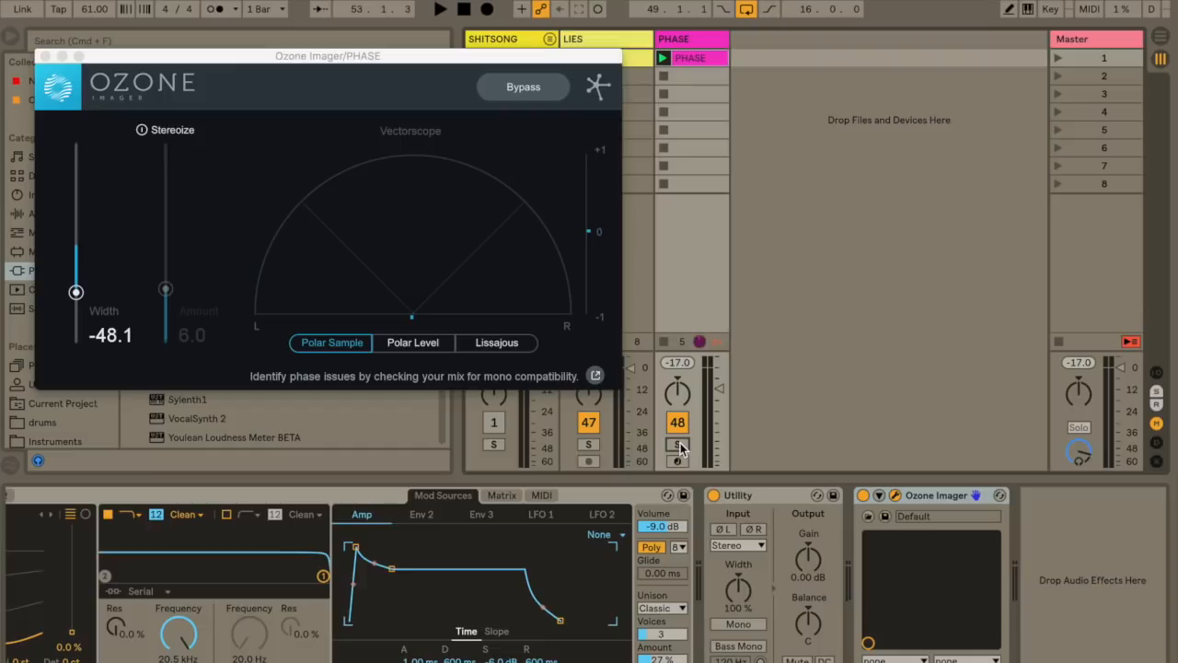
pyautogui.moveTo(1040, 244)
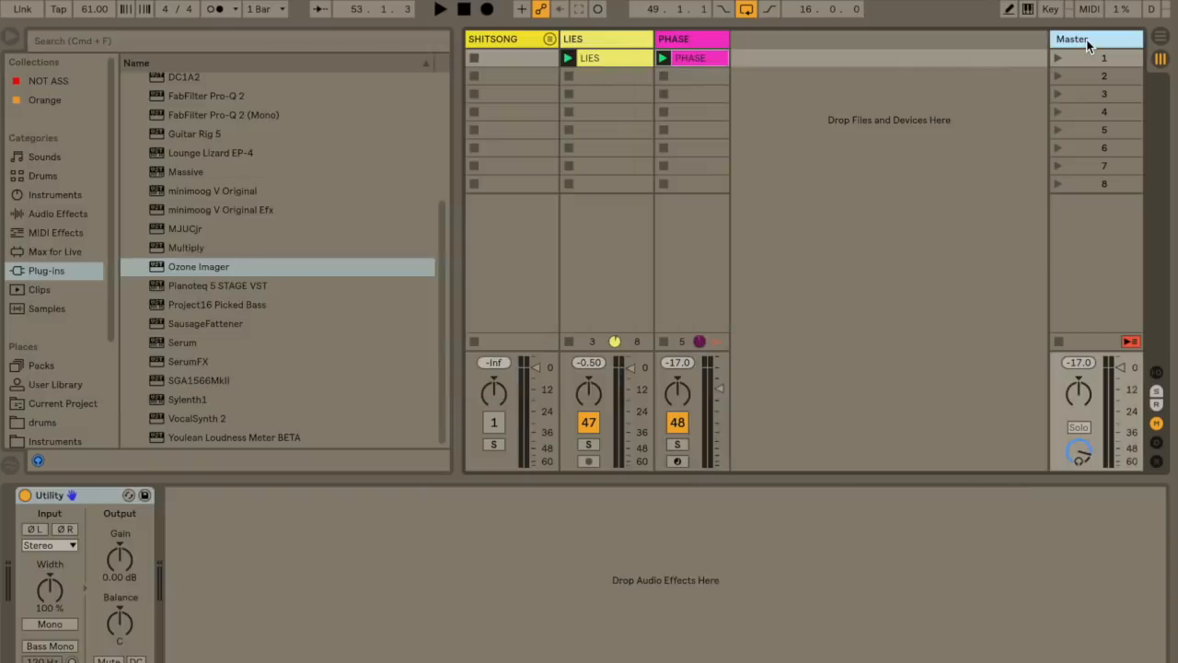
# Engage Mono on the Master track's Utility and stop playback
pyautogui.click(440, 9)
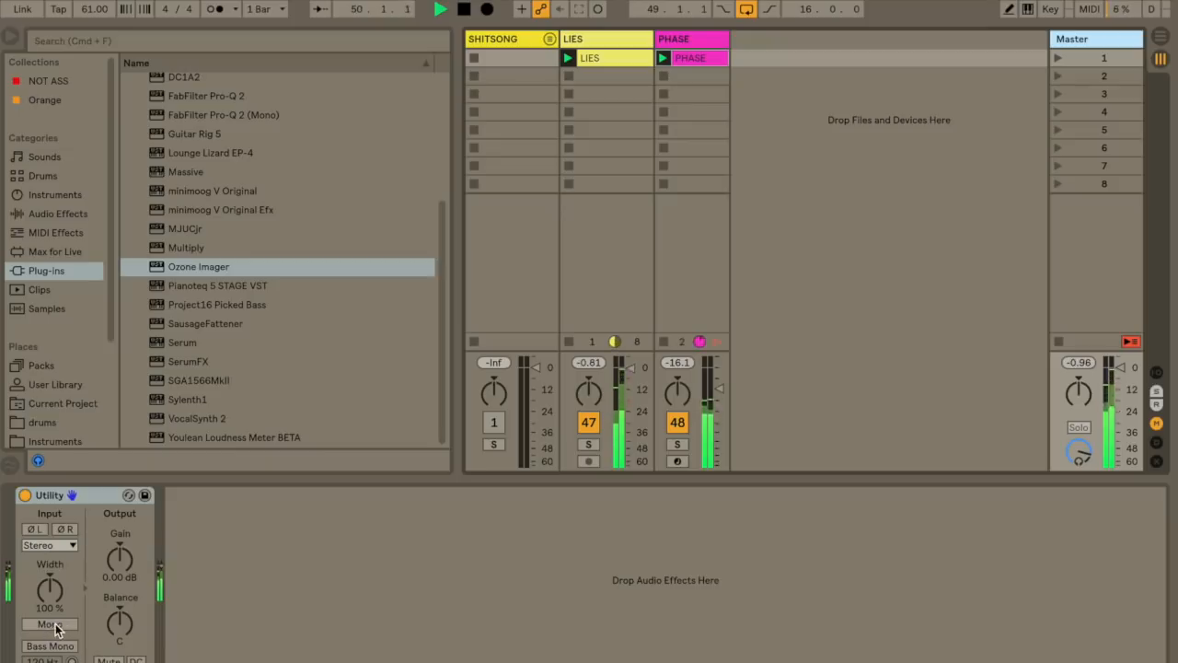
pyautogui.click(50, 624)
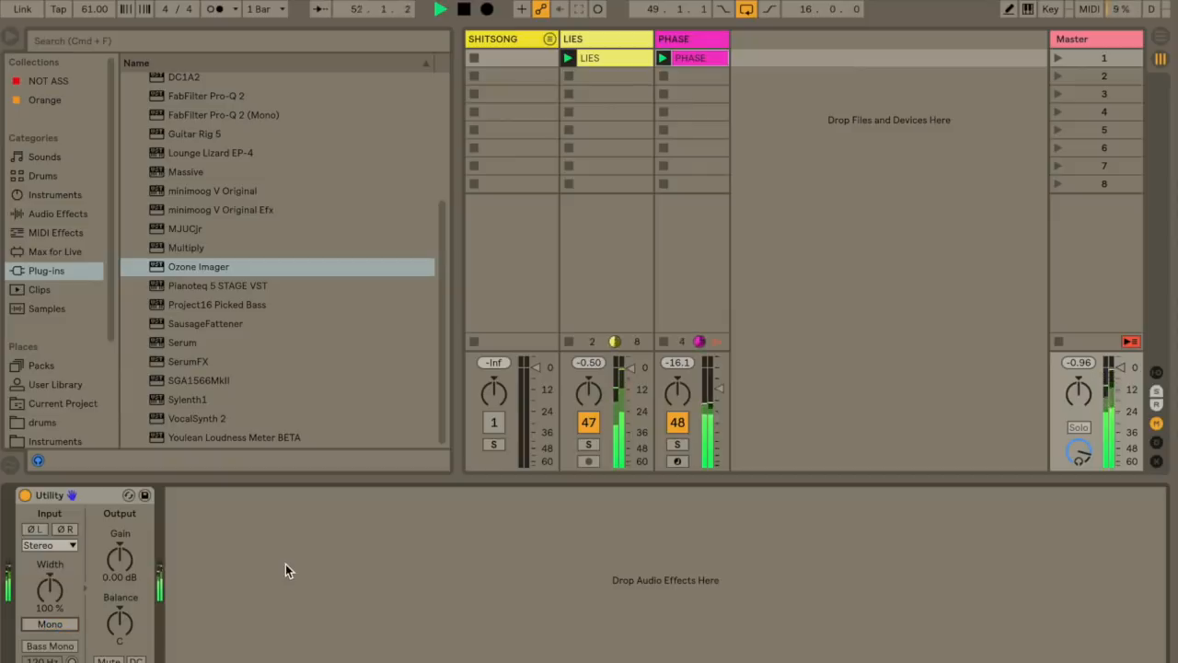
pyautogui.click(464, 9)
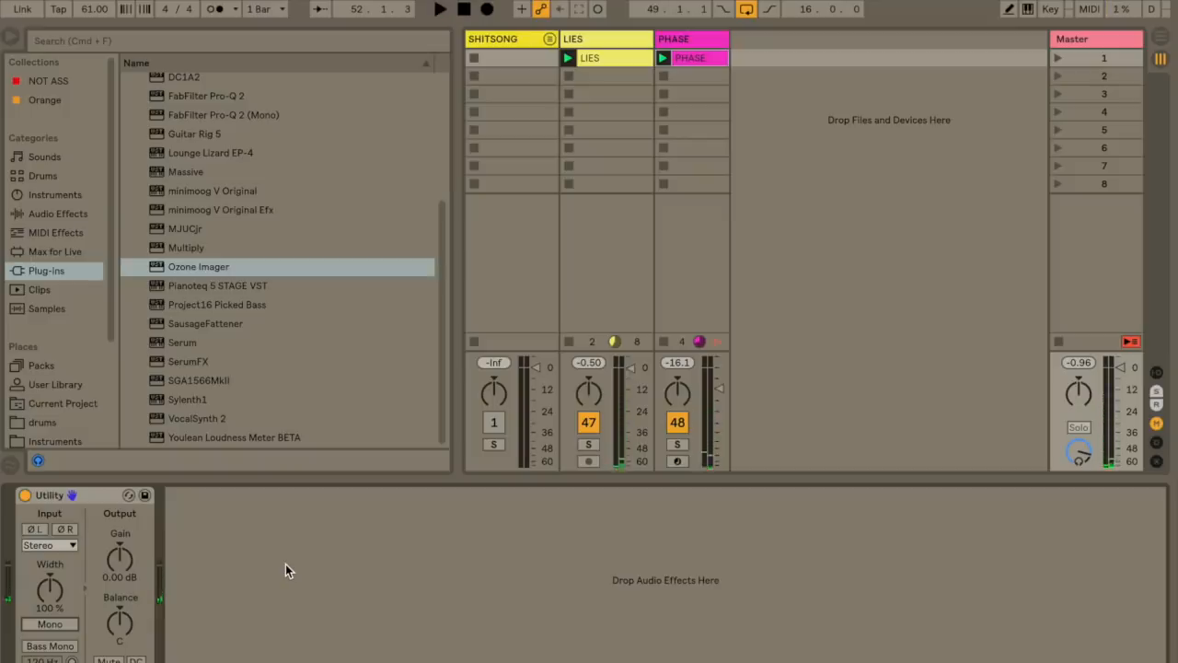